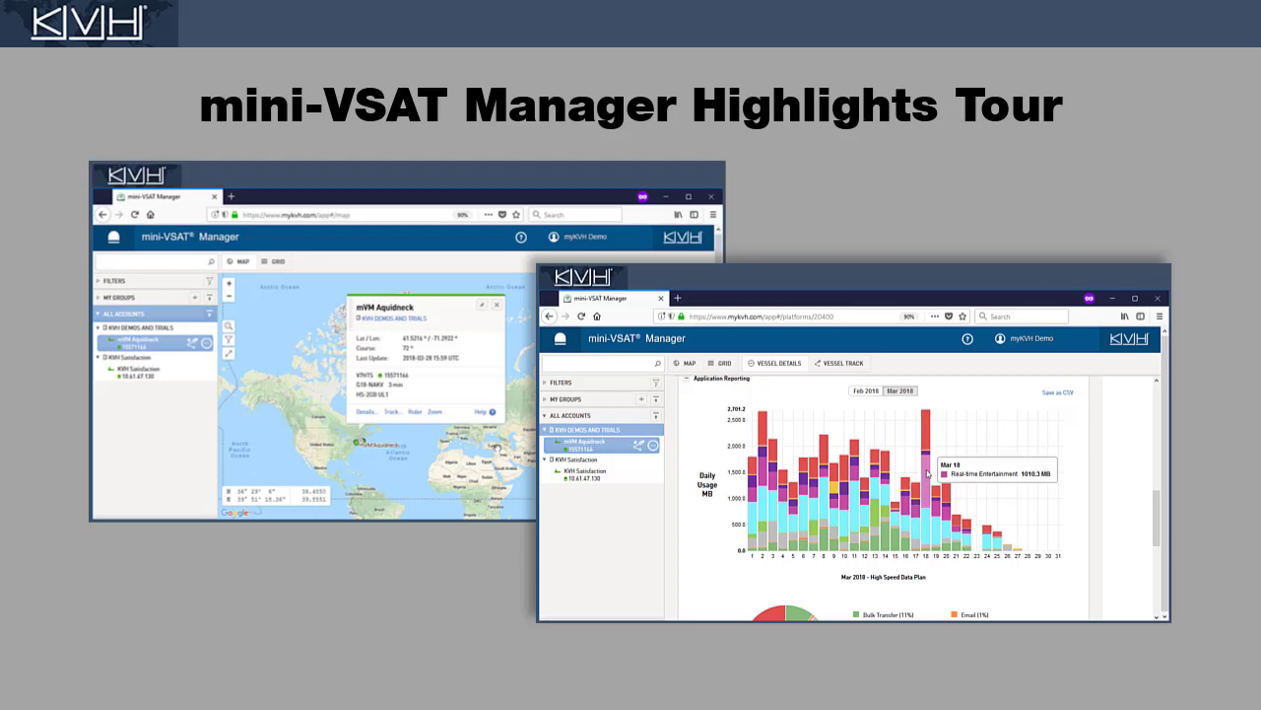
# Bring up the myKVH Customer Portal sign-in page in the browser.
pyautogui.write('m')
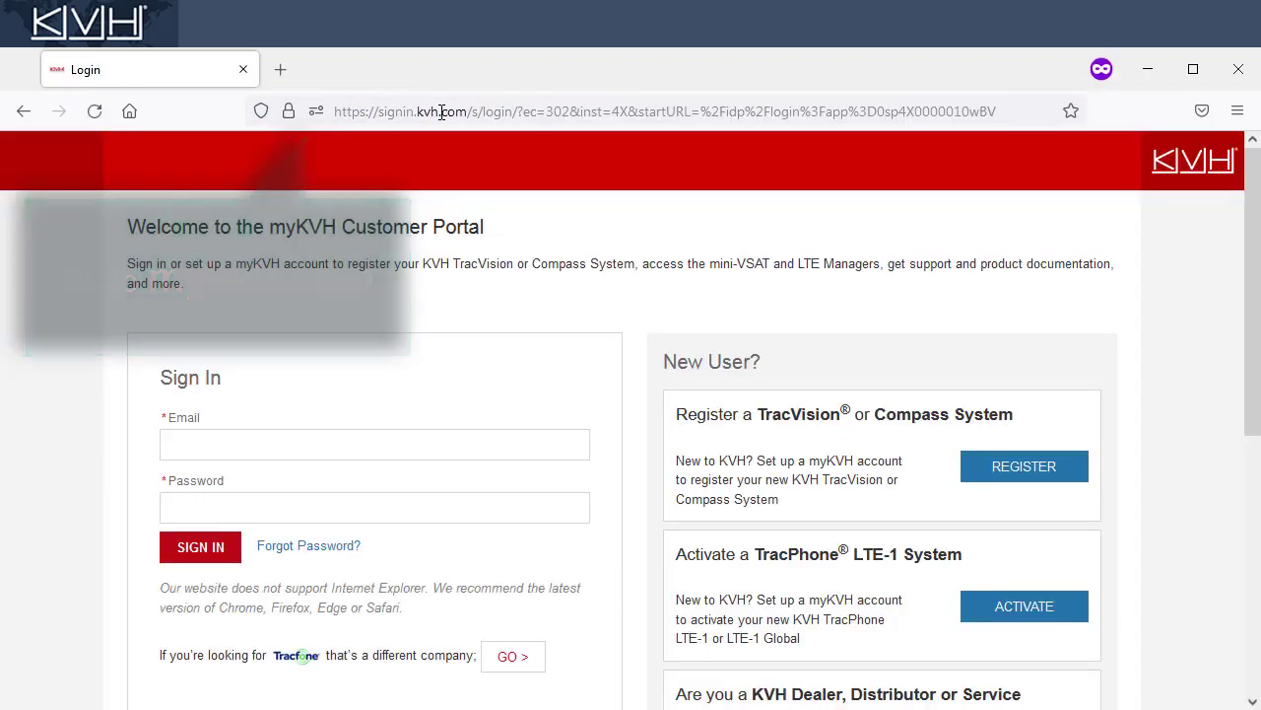
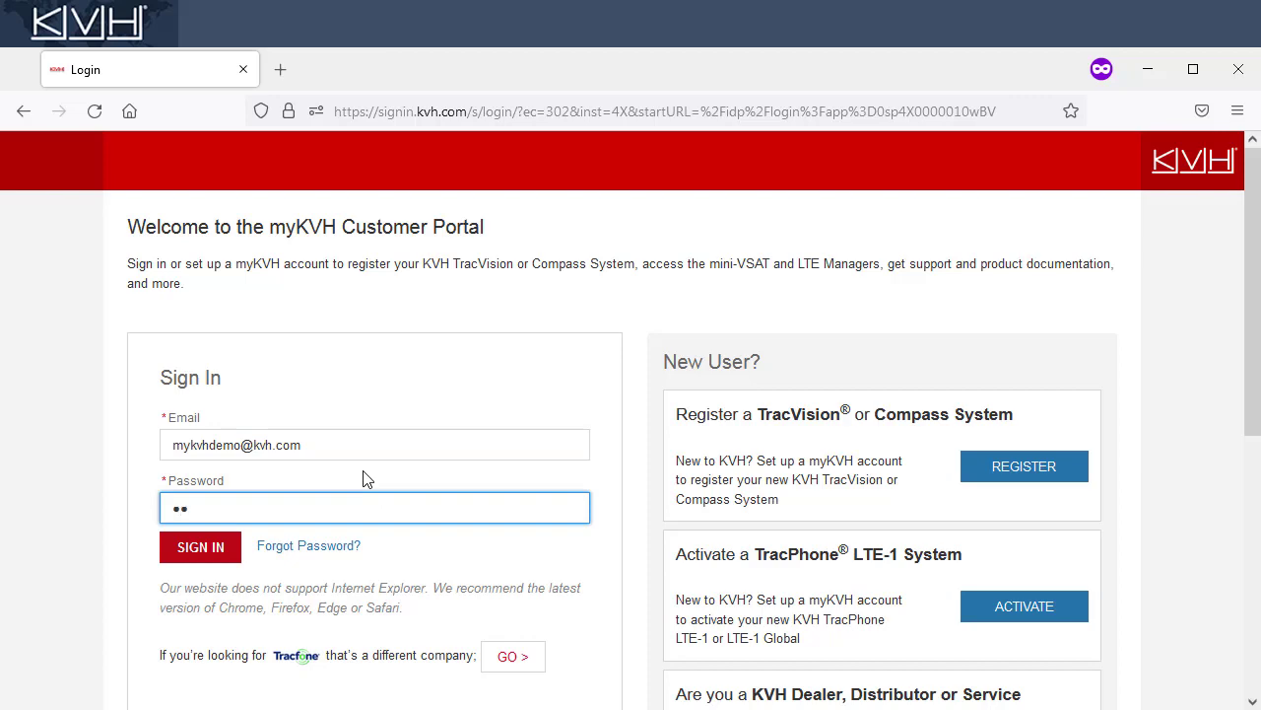
pyautogui.click(200, 545)
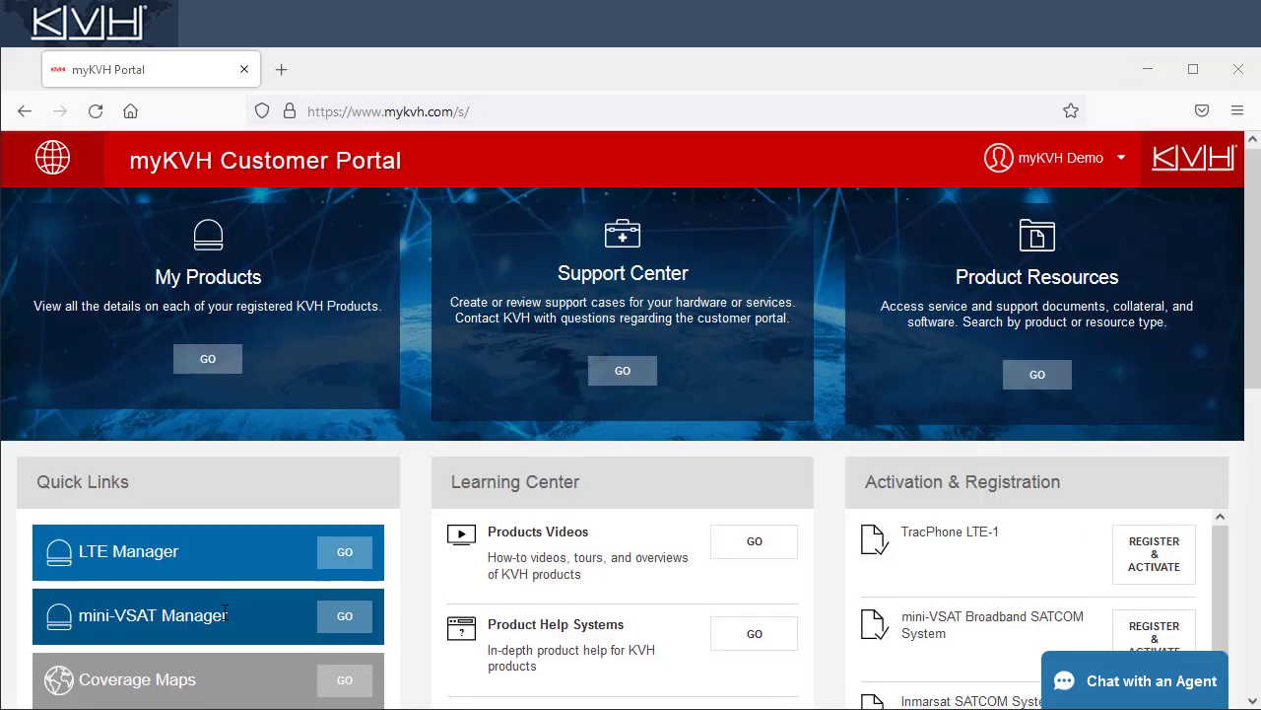
# Launch mini-VSAT Manager from Quick Links, showing the world map of vessels.
pyautogui.click(345, 551)
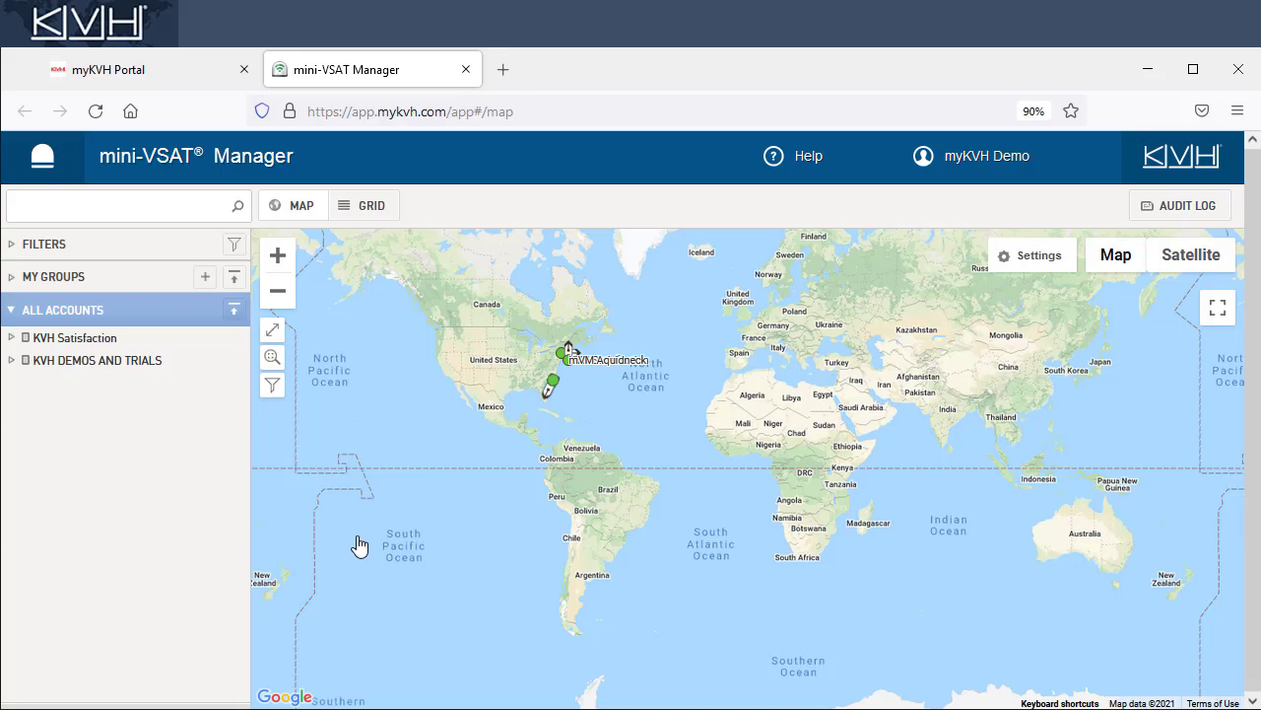
# Zoom the map to the New England coast and show the mVM Aquidneck summary card.
pyautogui.click(278, 255)
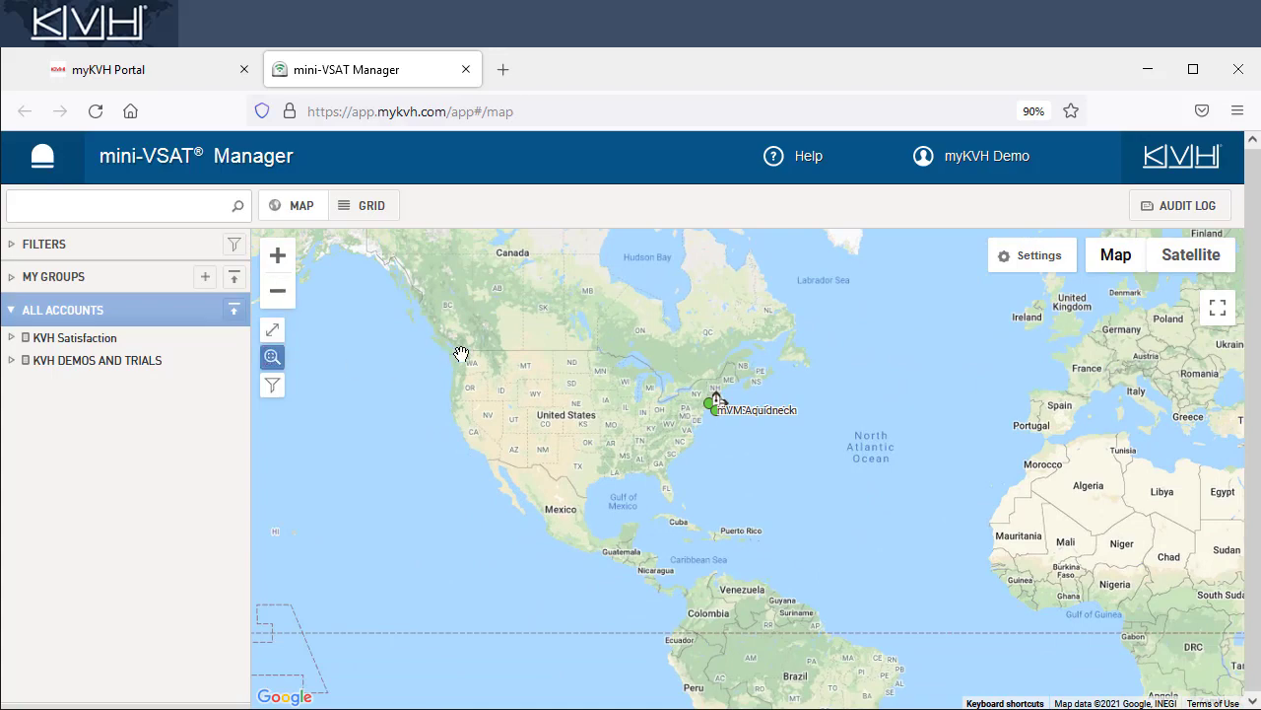
pyautogui.click(272, 357)
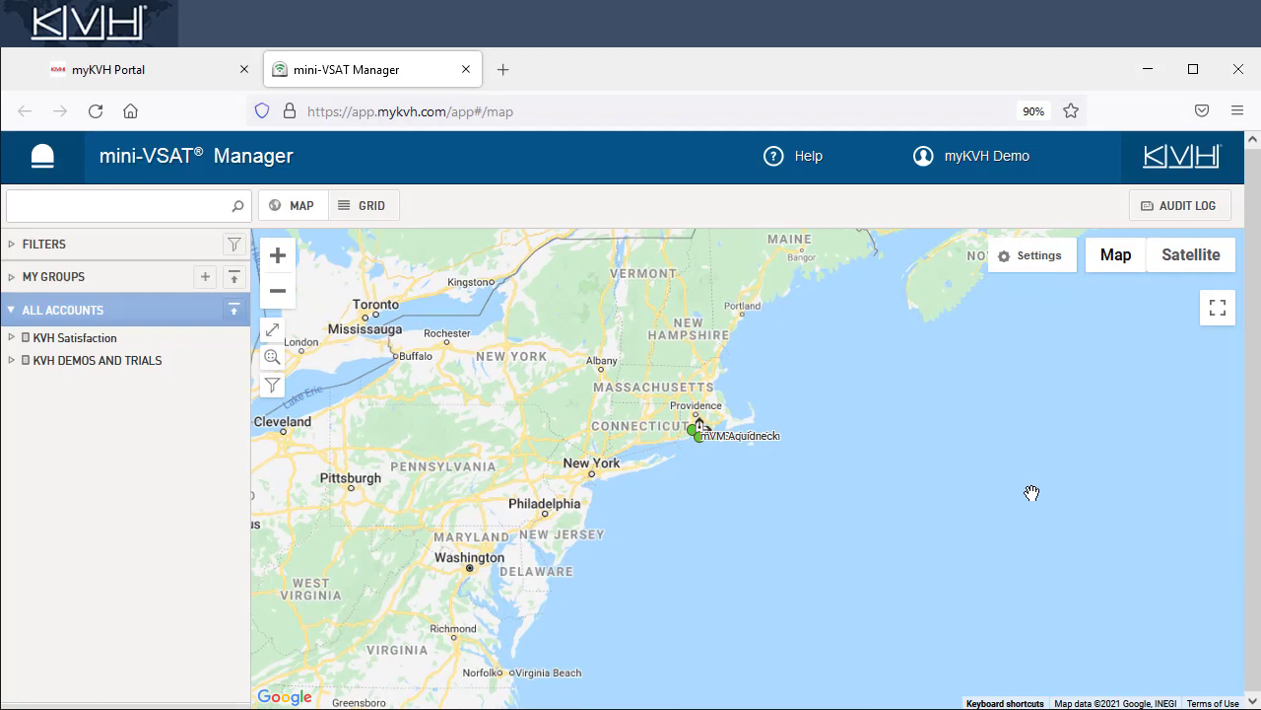
pyautogui.click(700, 432)
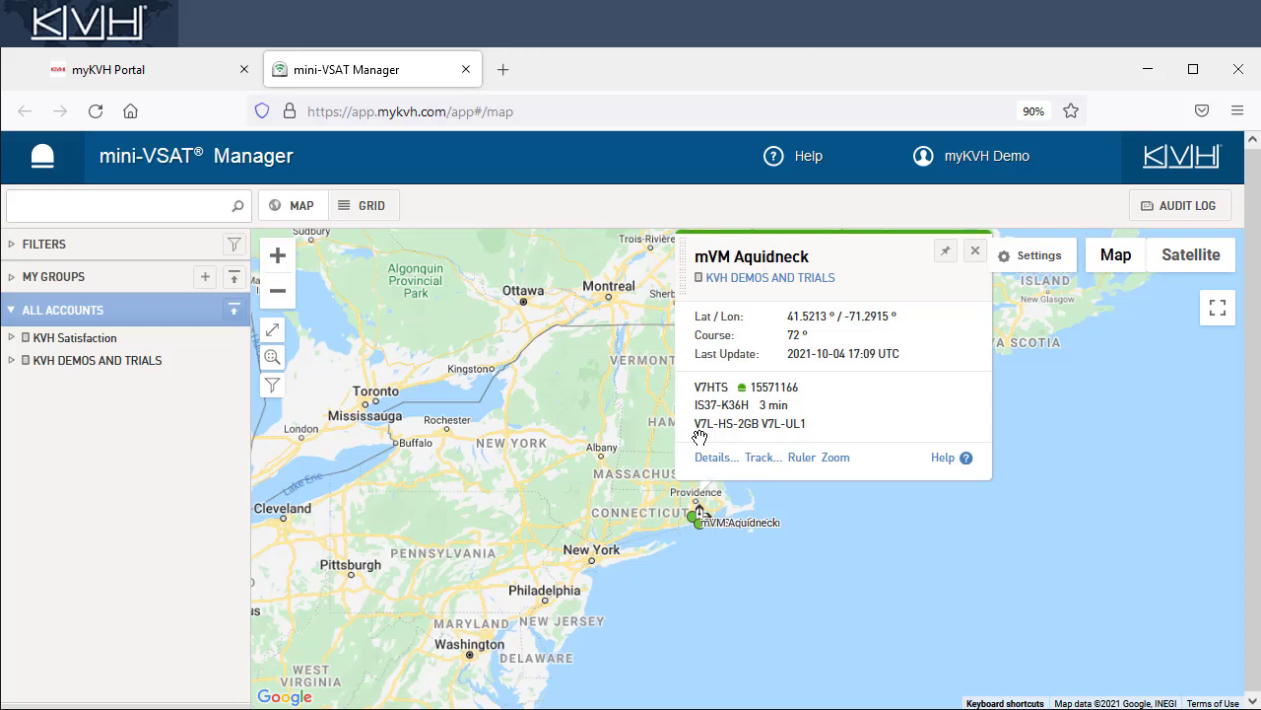
pyautogui.moveTo(742, 386)
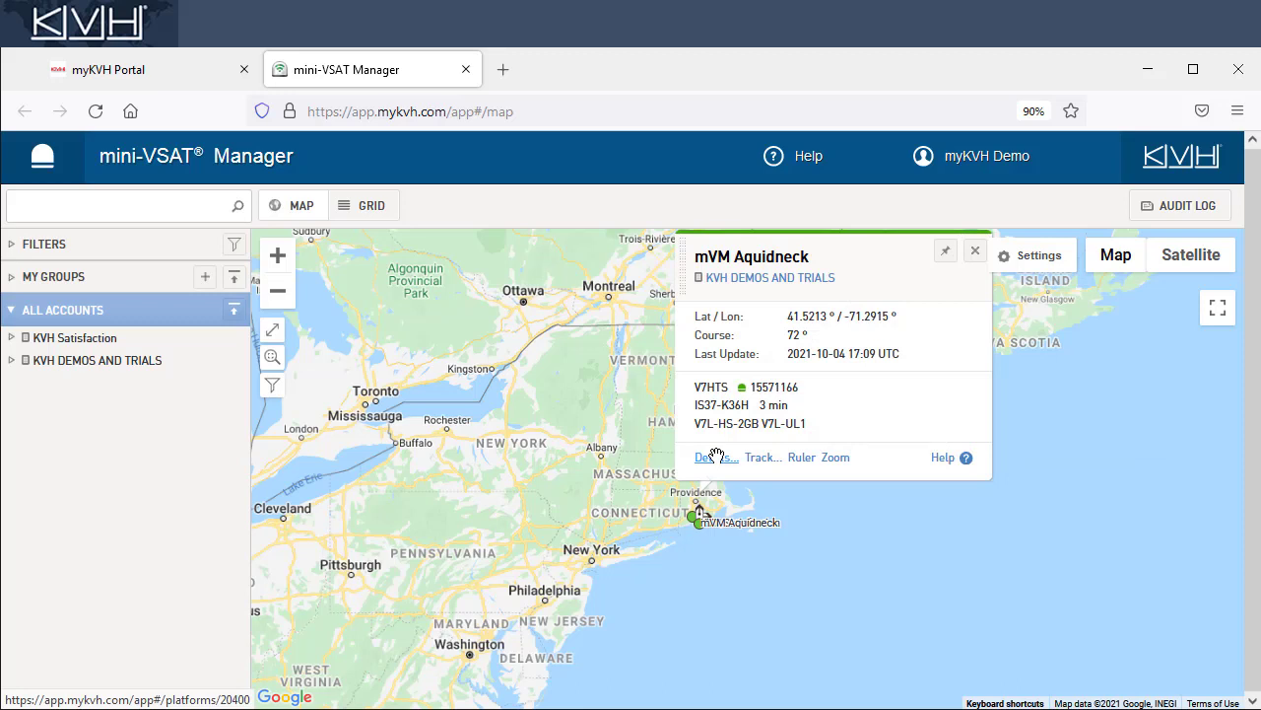
# View mVM Aquidneck's details page, peek at its Activity Log, and expand Application Reporting.
pyautogui.click(11, 360)
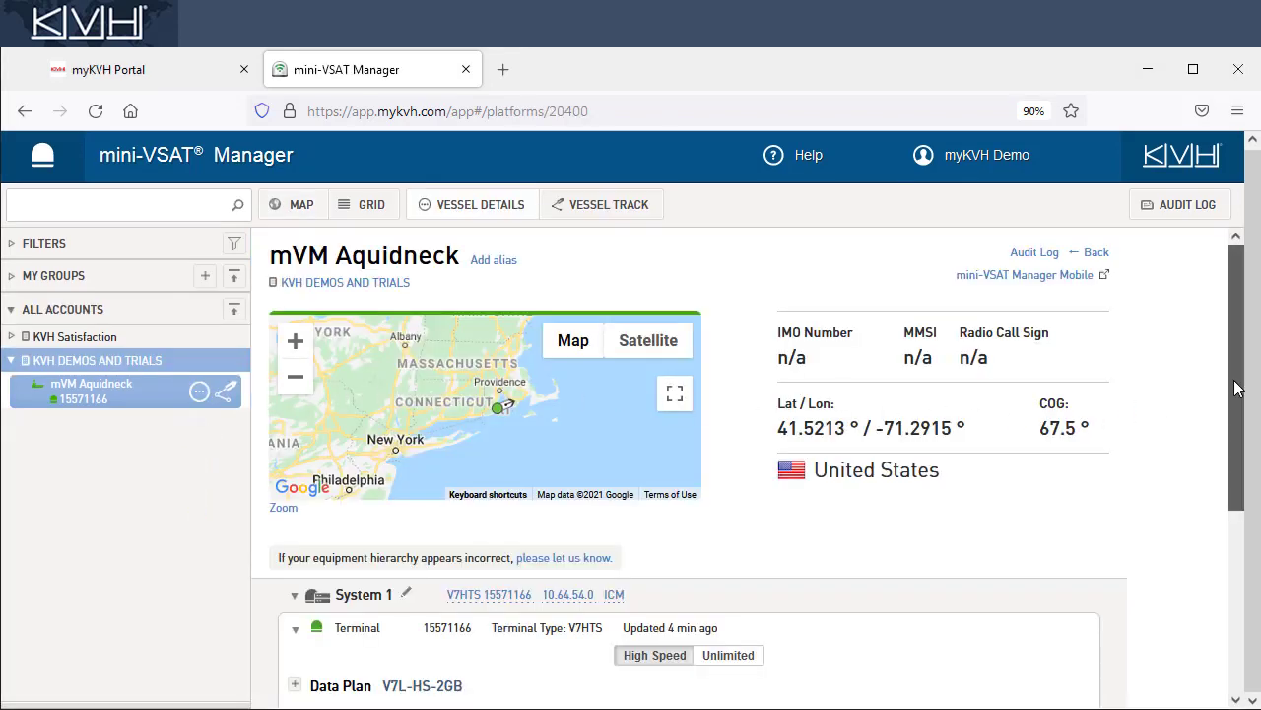
pyautogui.scroll(-3)
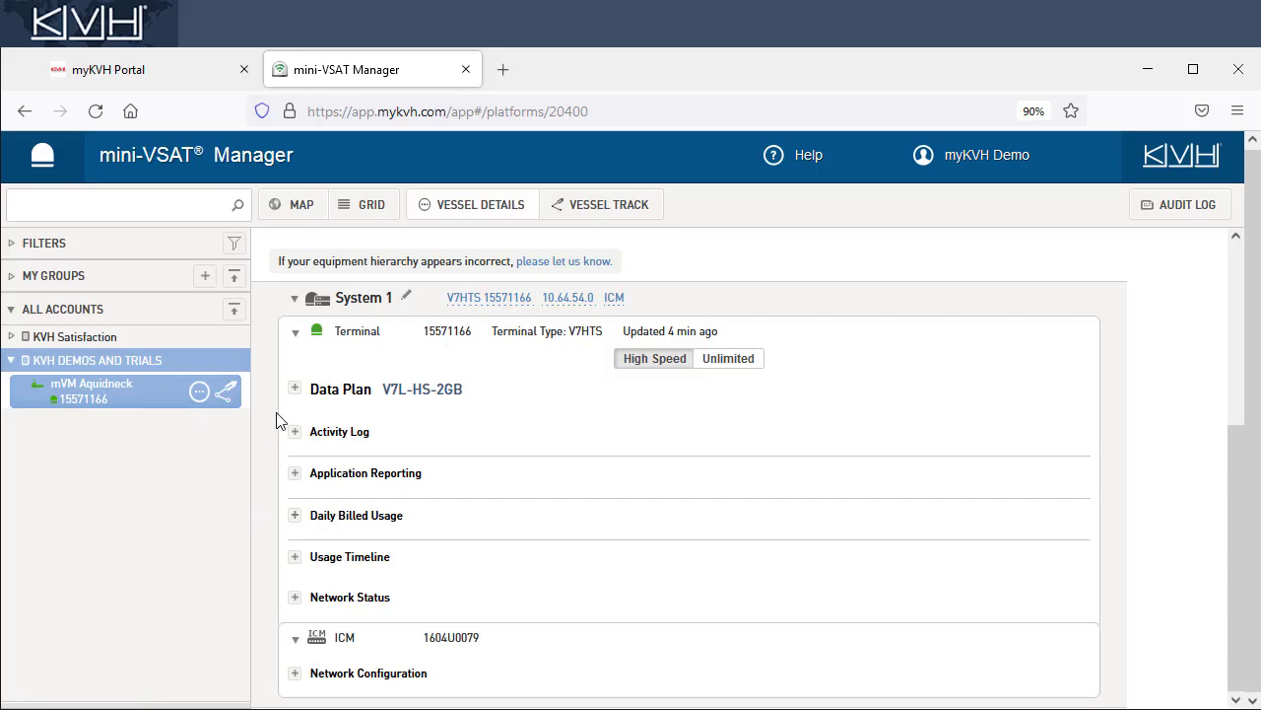
pyautogui.click(294, 387)
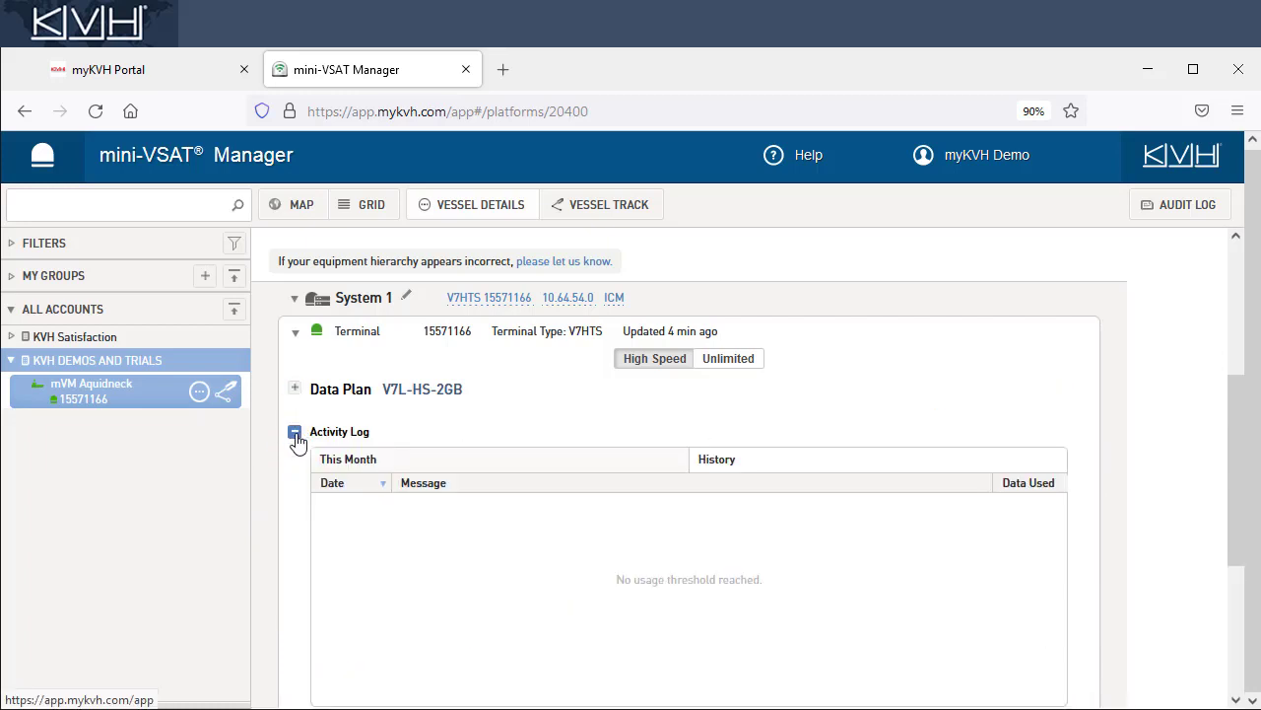
pyautogui.click(294, 432)
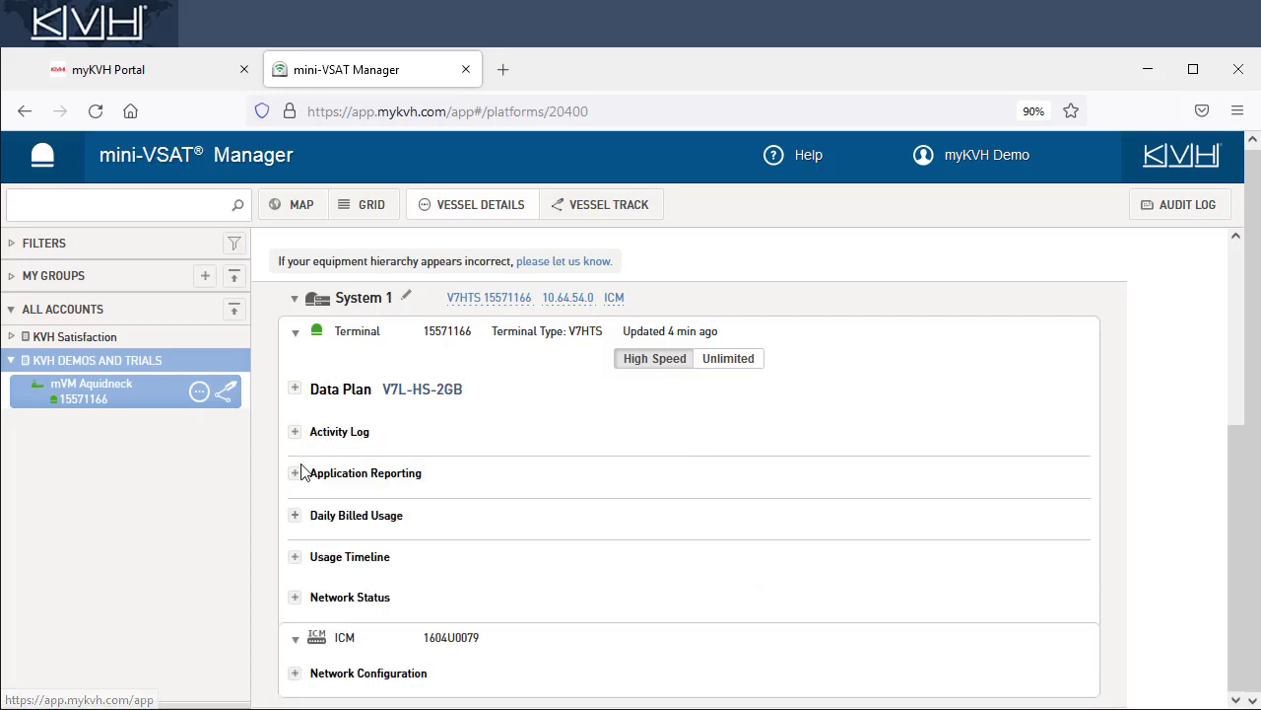
pyautogui.click(295, 473)
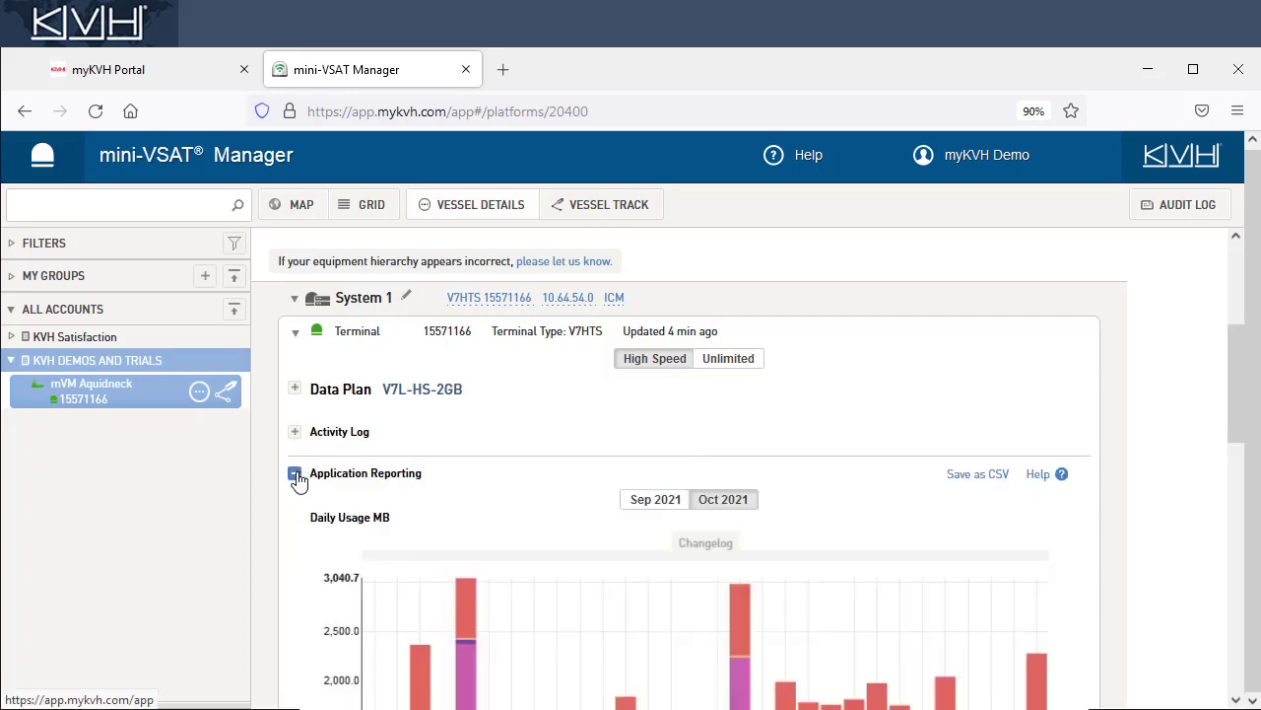
# Collapse the usage chart and expand the V7L-HS-2GB Data Plan showing 19.8 GB of 60 GB used.
pyautogui.click(295, 473)
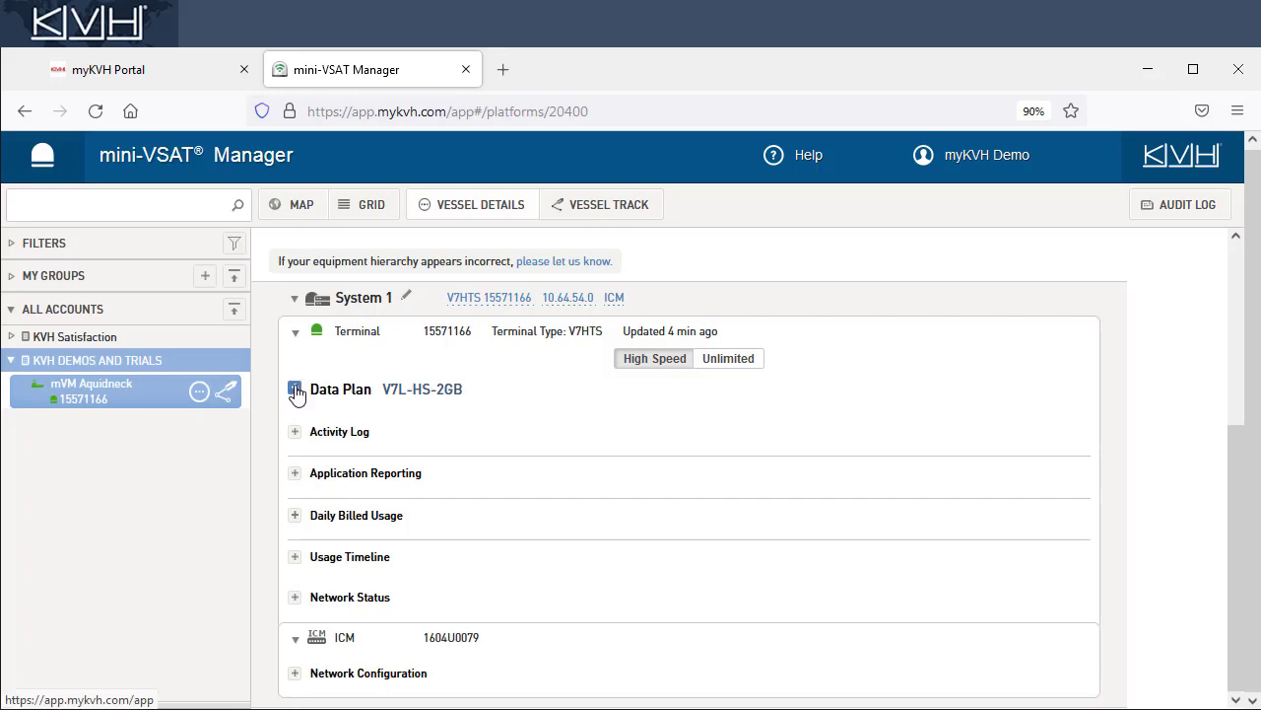
pyautogui.click(294, 389)
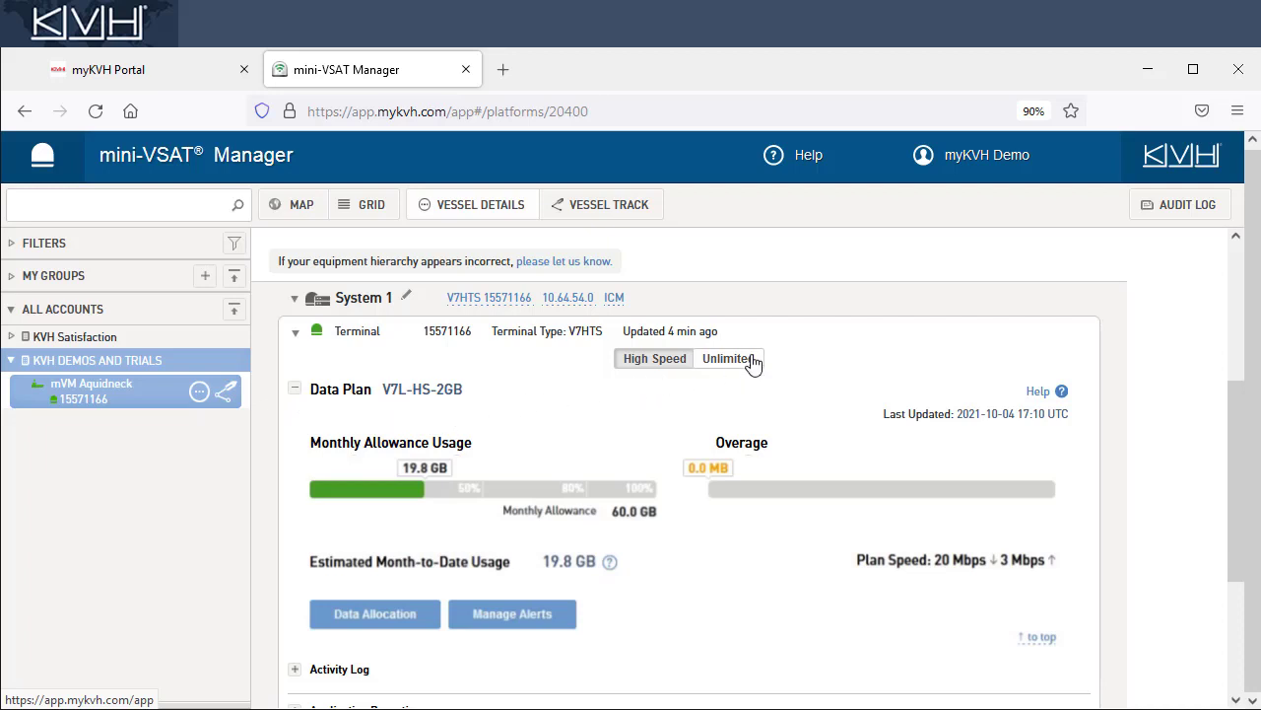
pyautogui.click(728, 358)
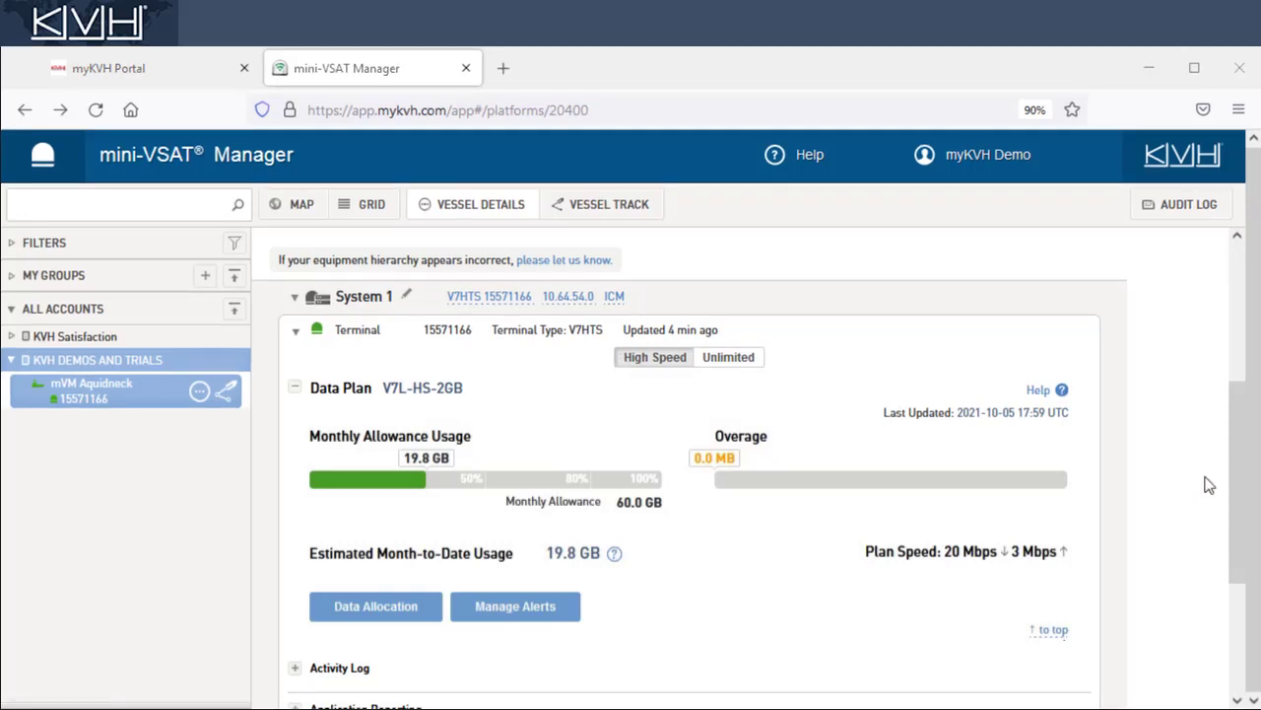
# Review the Application Reporting daily chart, 45.5 GB monthly category breakdown and Category Controls set to Allow.
pyautogui.scroll(-3)
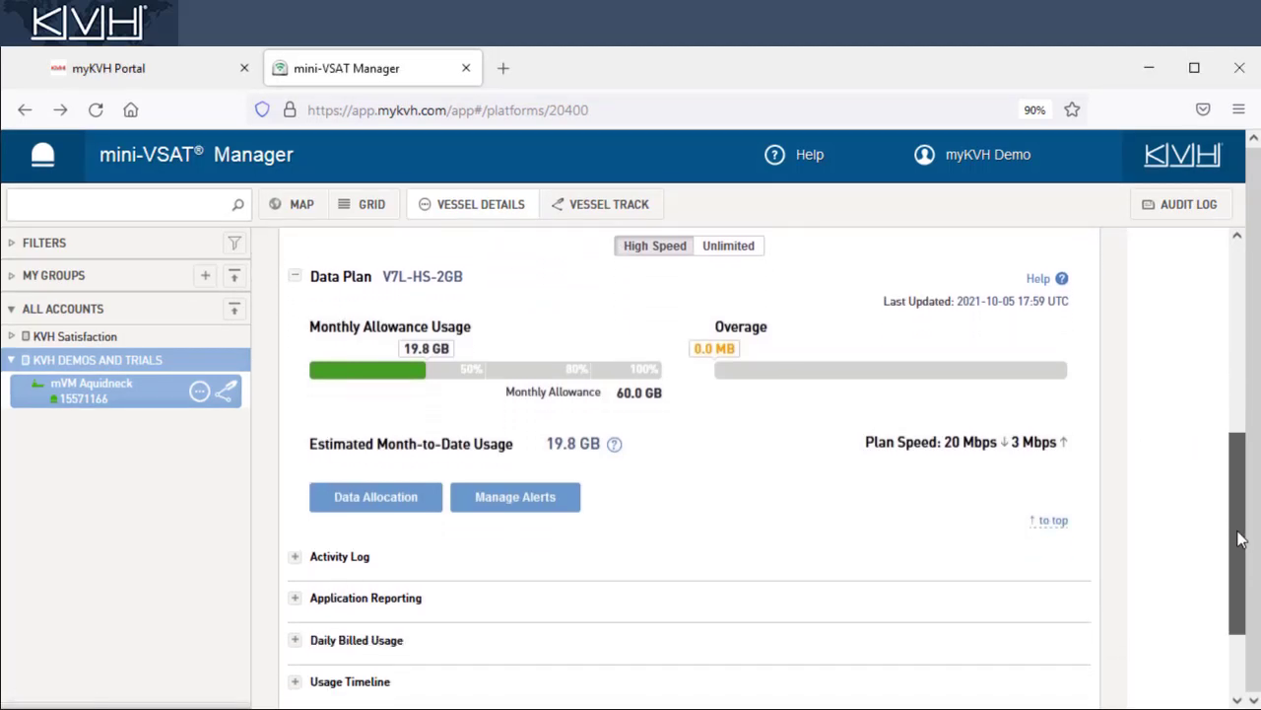
pyautogui.scroll(-3)
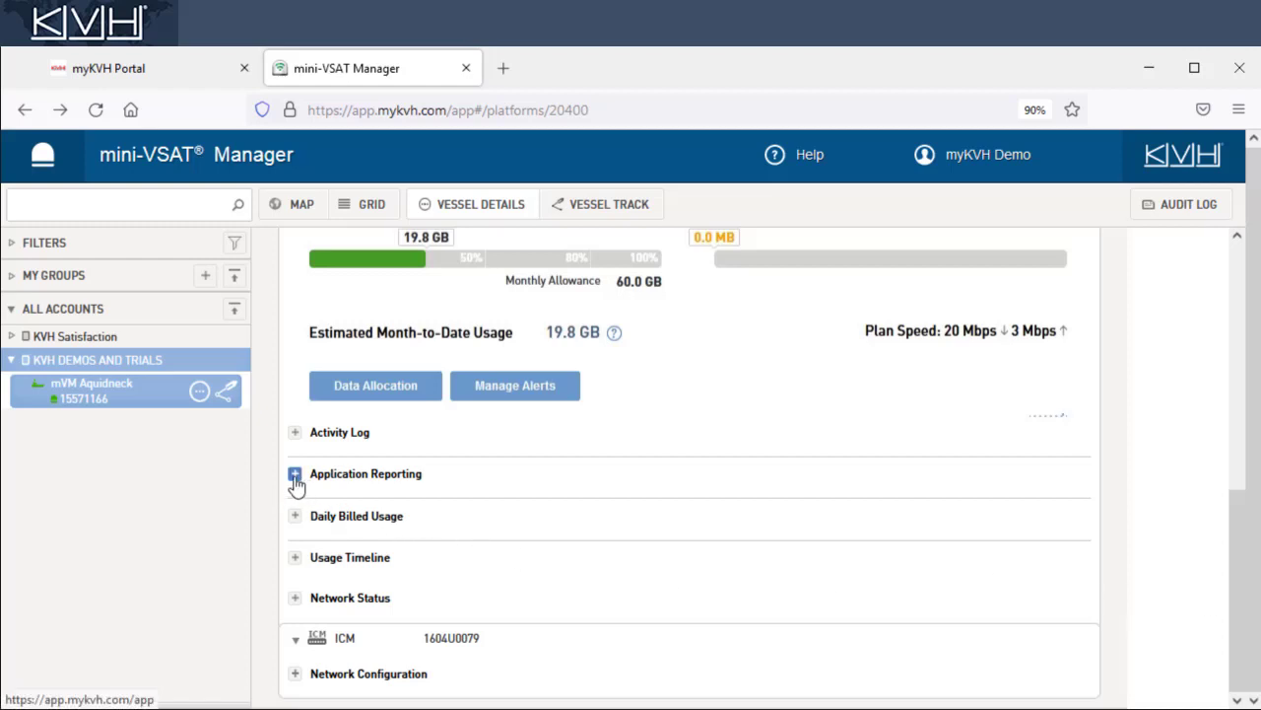
pyautogui.click(295, 473)
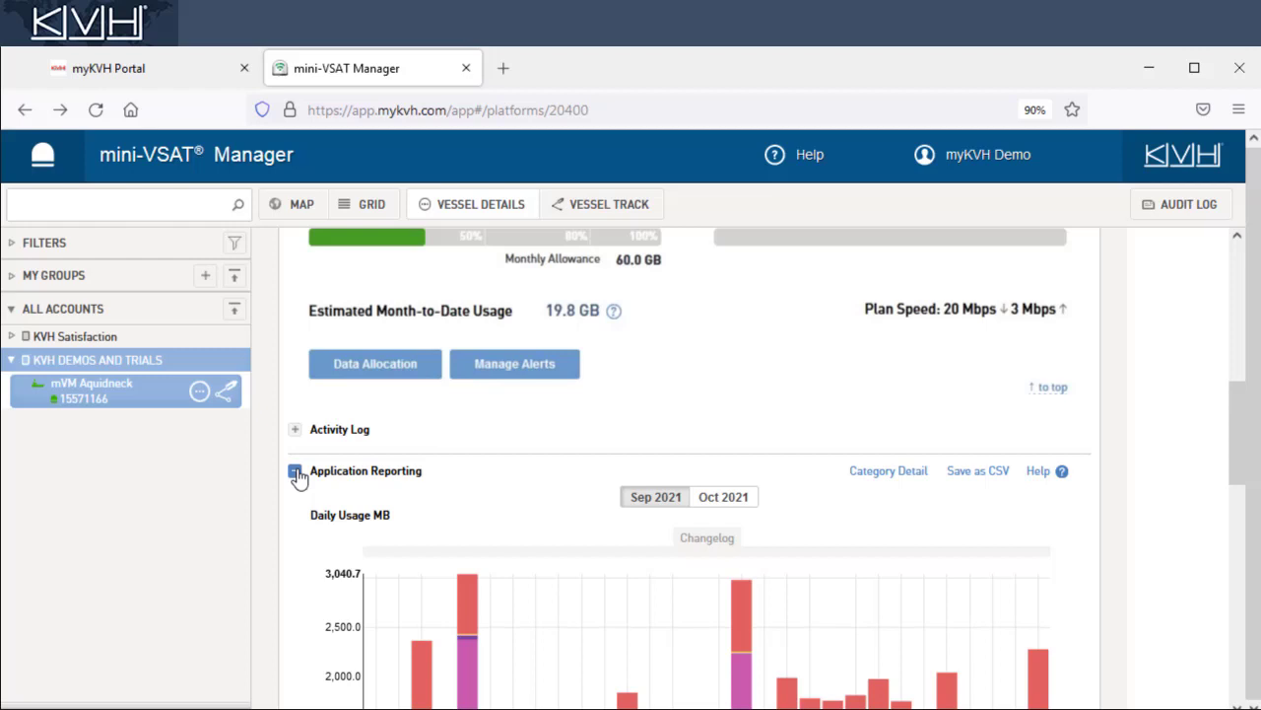
pyautogui.click(294, 470)
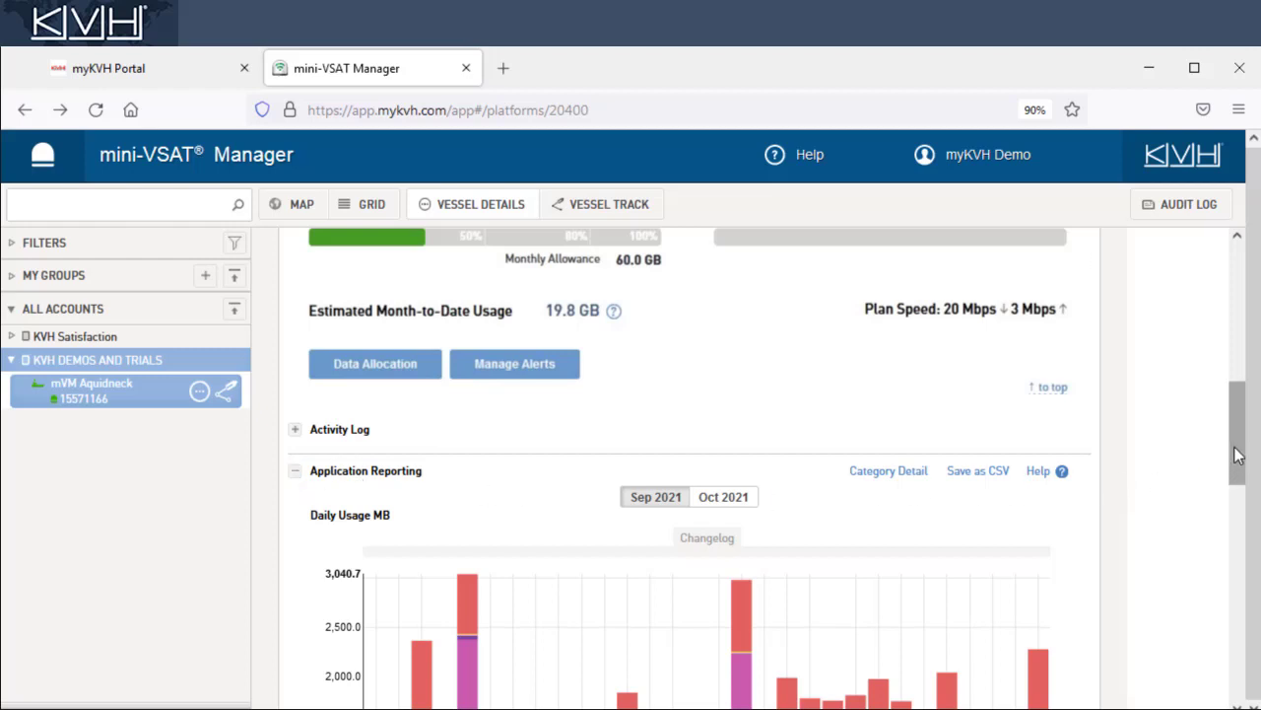
pyautogui.scroll(-3)
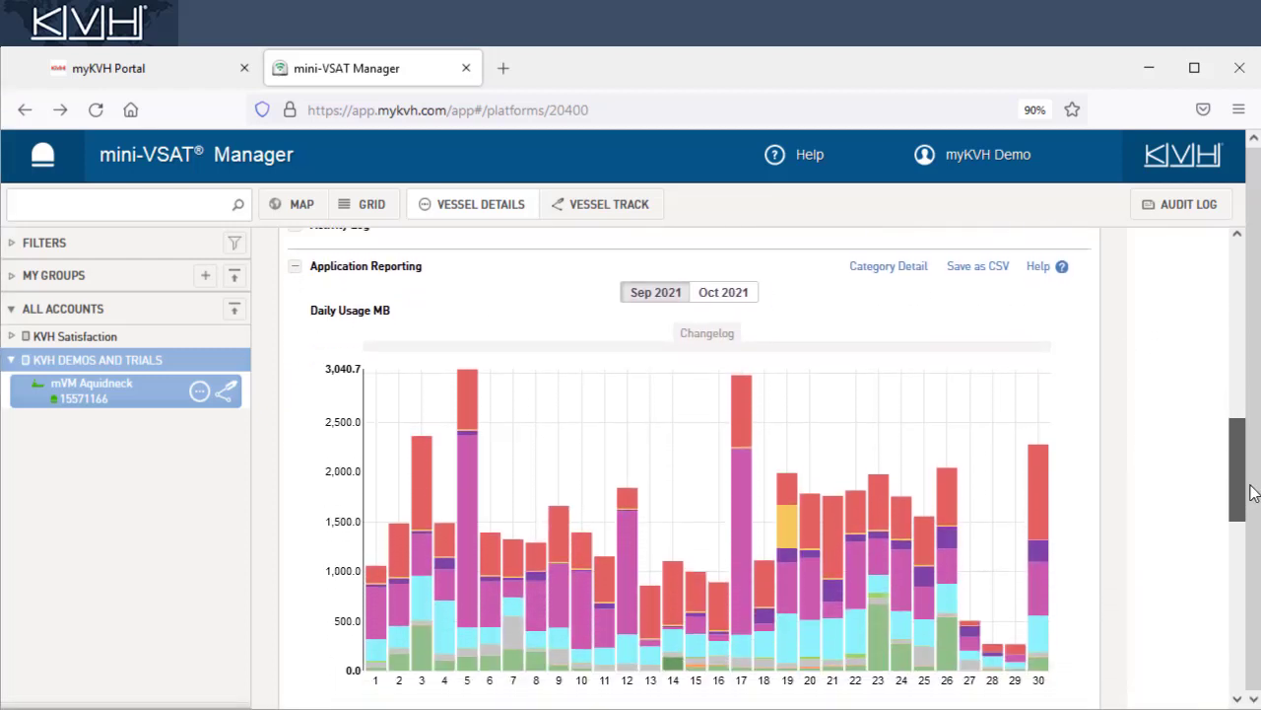
pyautogui.scroll(-3)
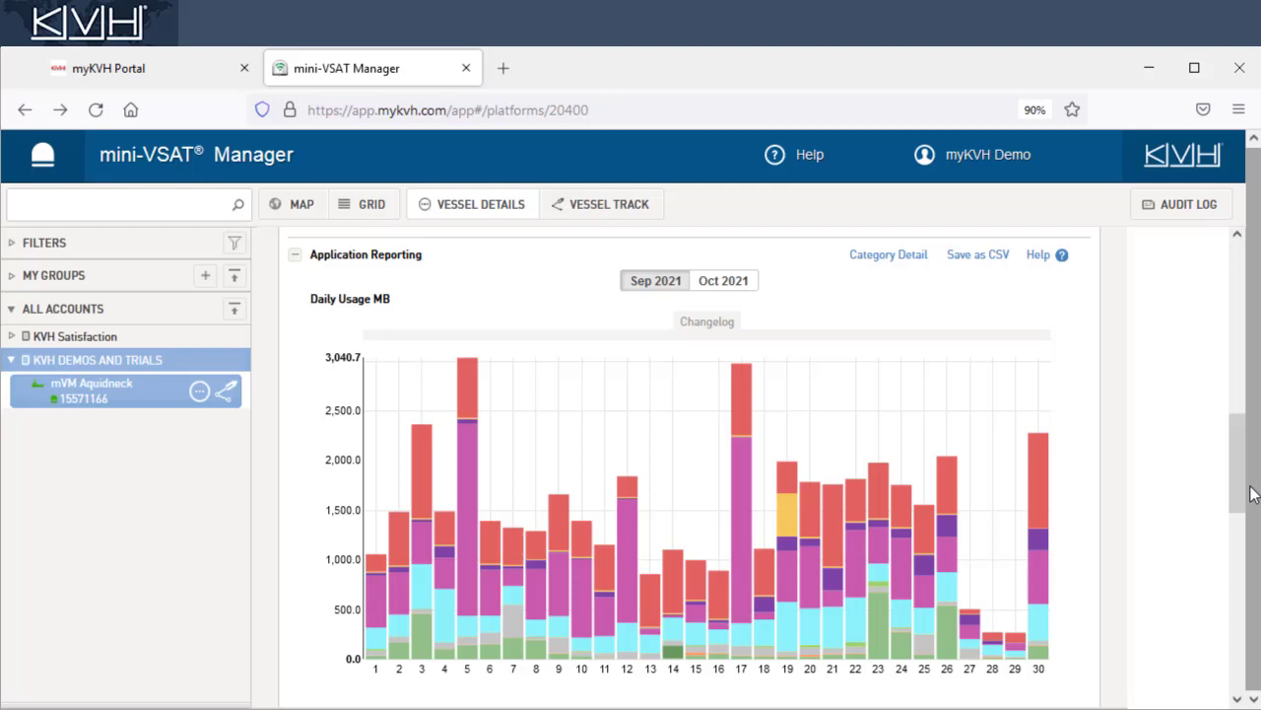
pyautogui.scroll(-3)
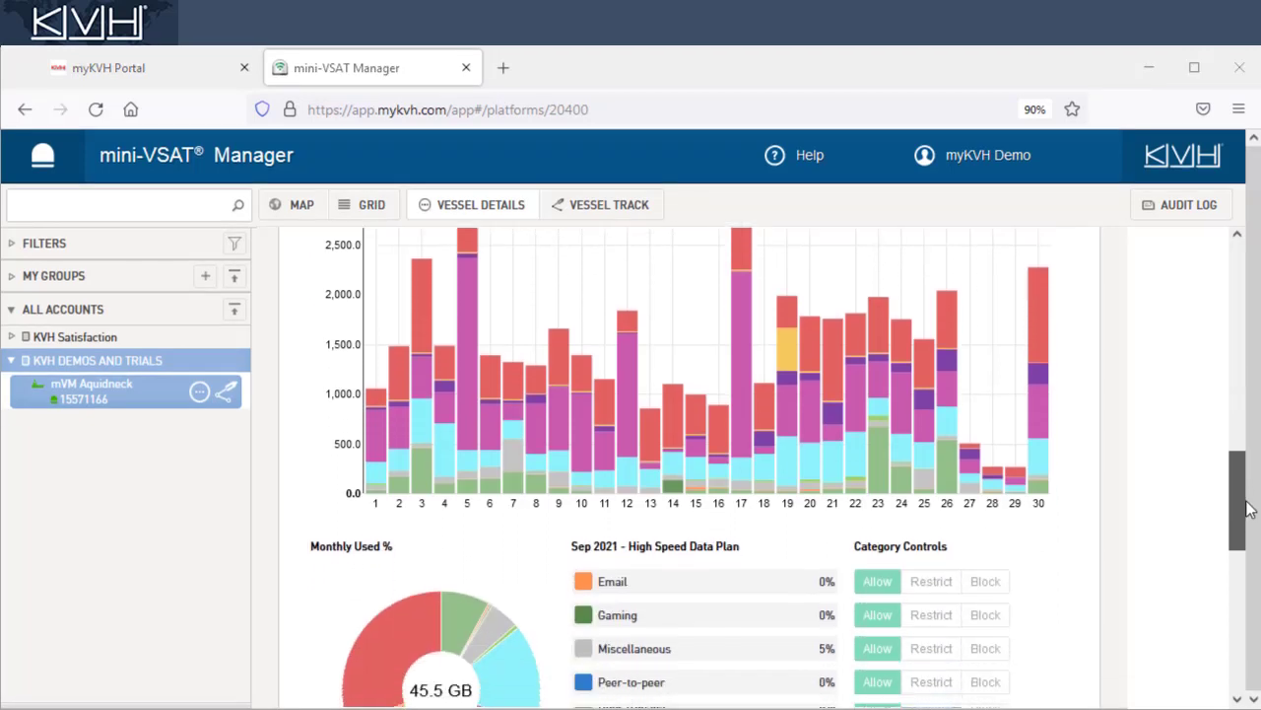
pyautogui.scroll(-3)
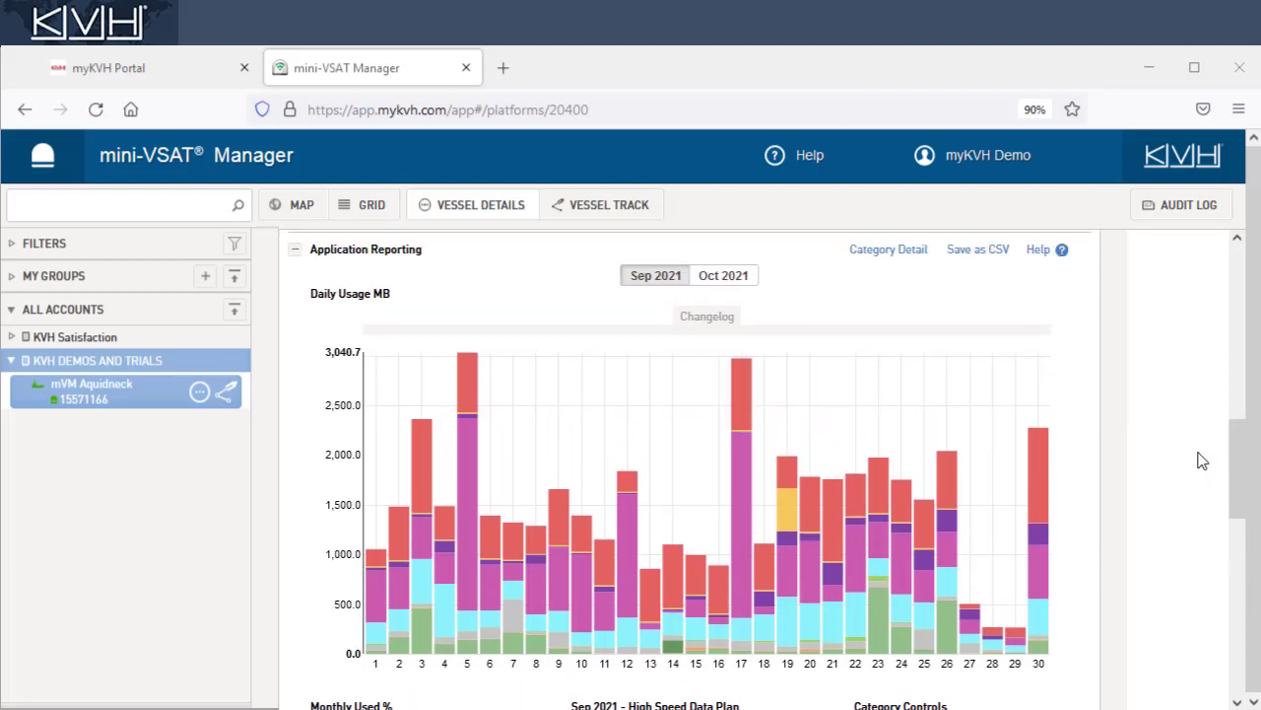
pyautogui.moveTo(468, 454)
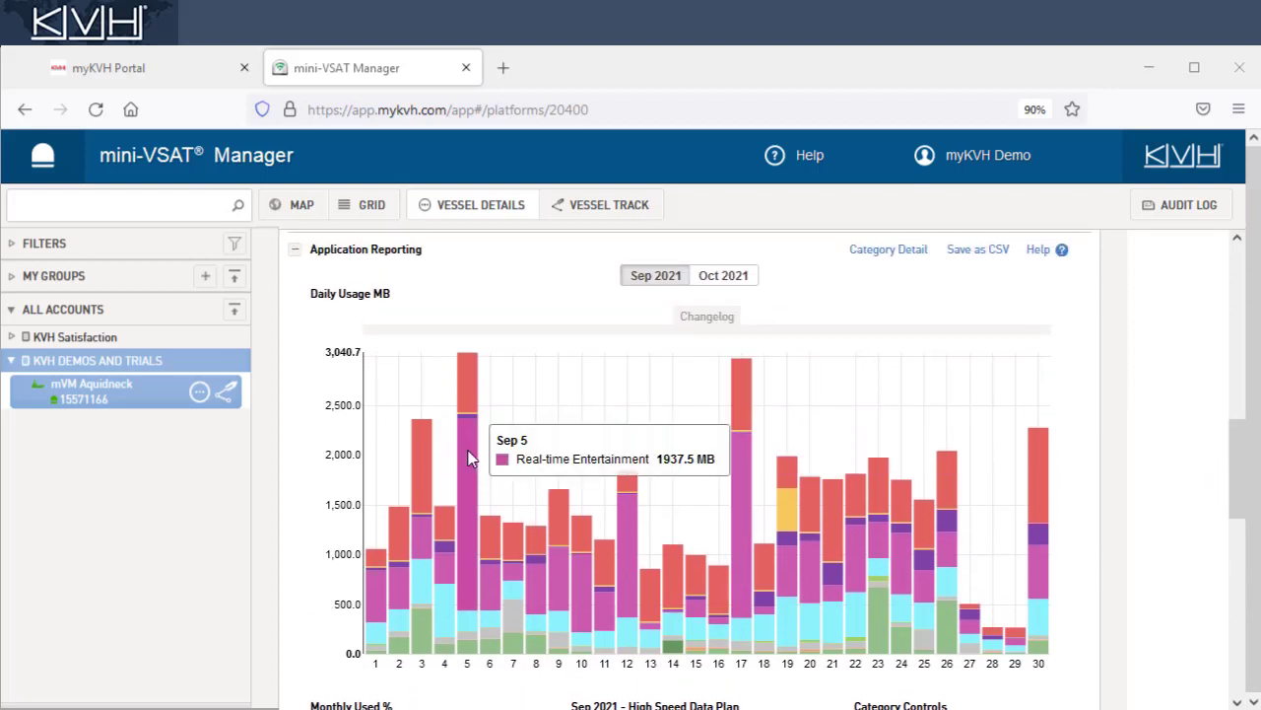
pyautogui.scroll(-3)
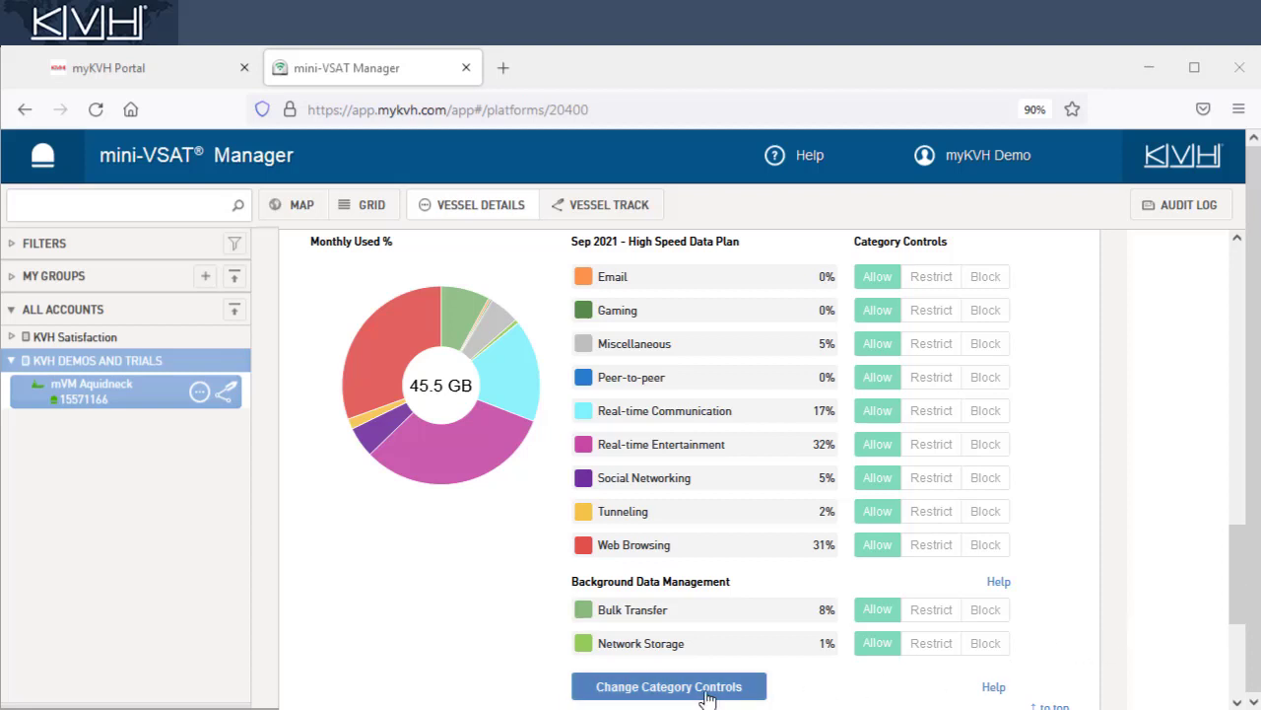
pyautogui.click(668, 686)
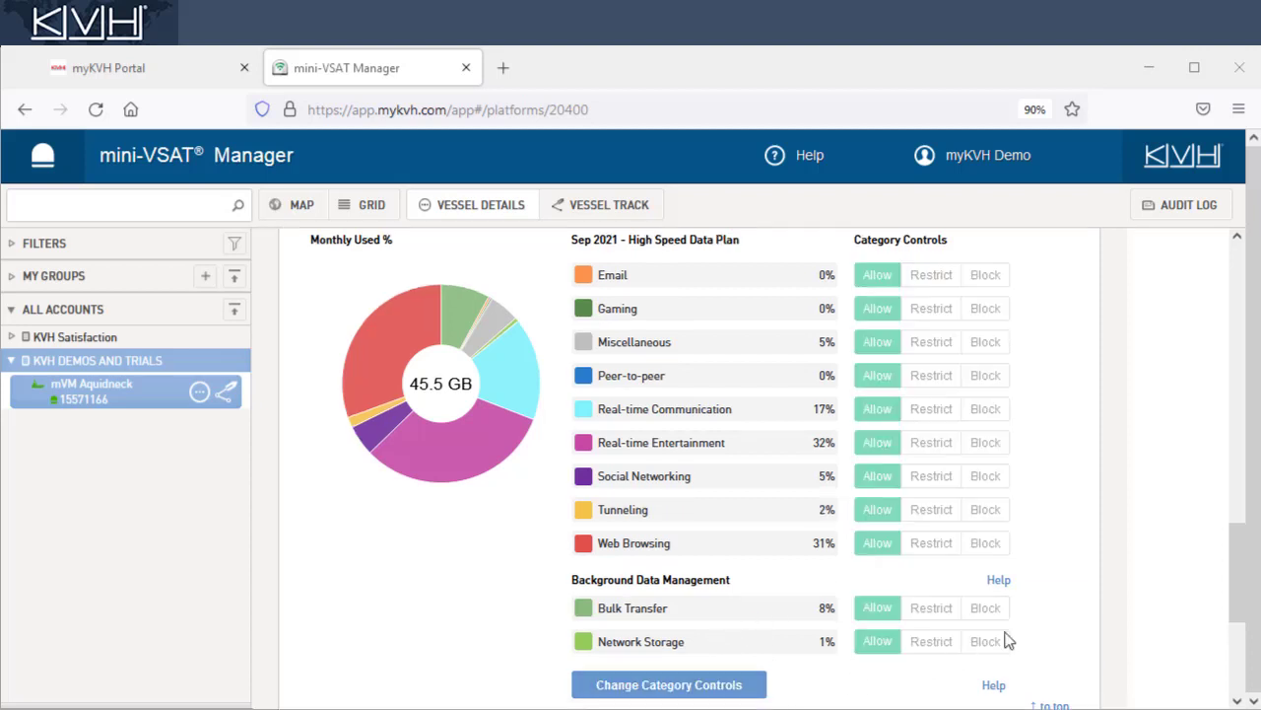
pyautogui.scroll(-3)
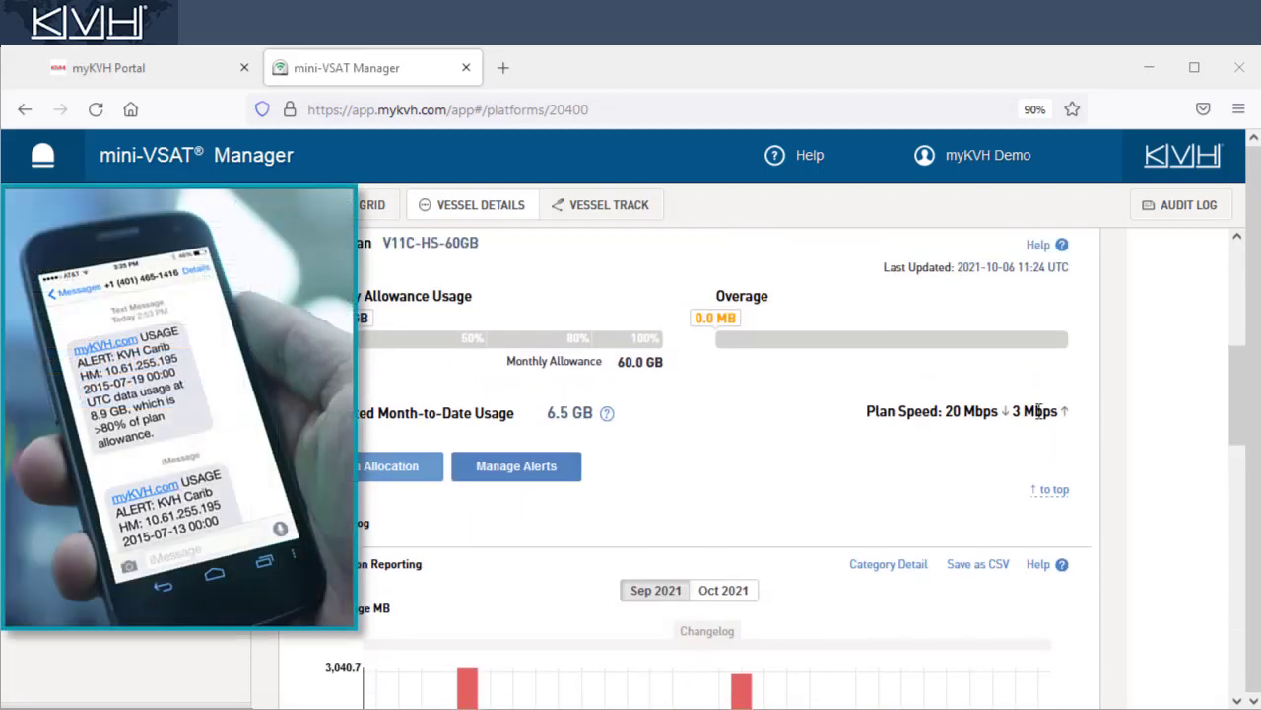
pyautogui.click(516, 466)
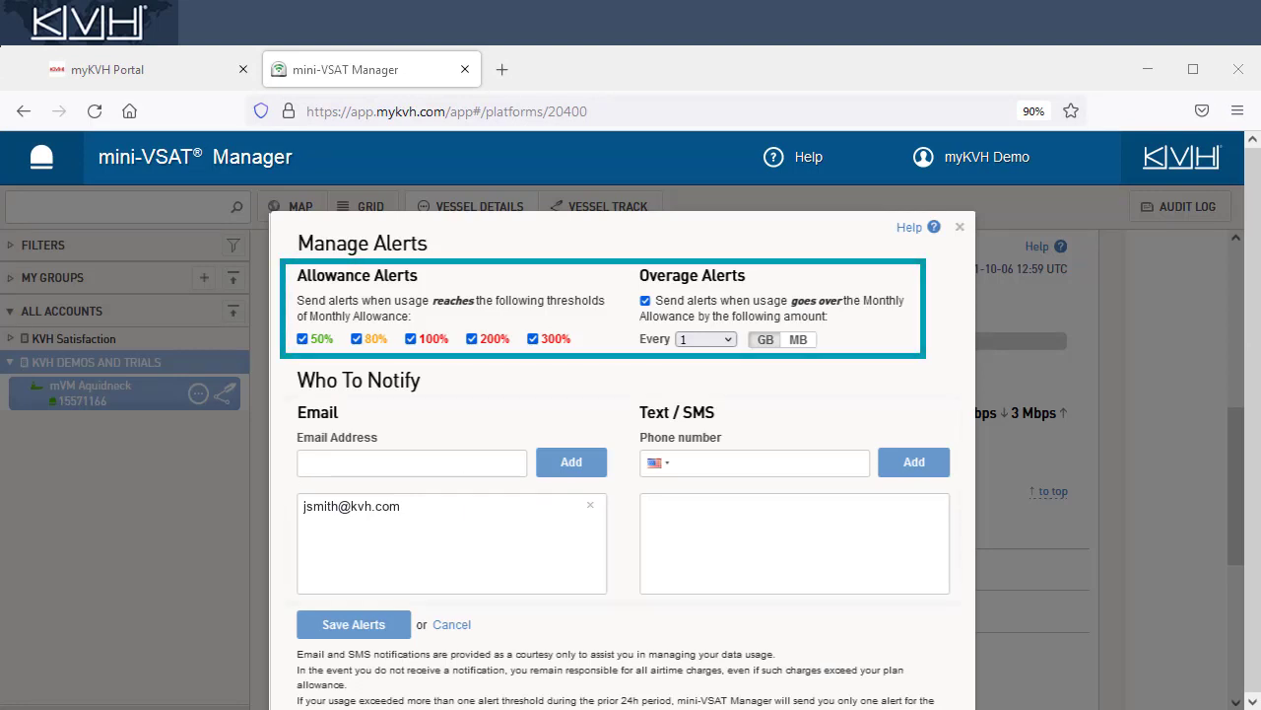
pyautogui.moveTo(482, 484)
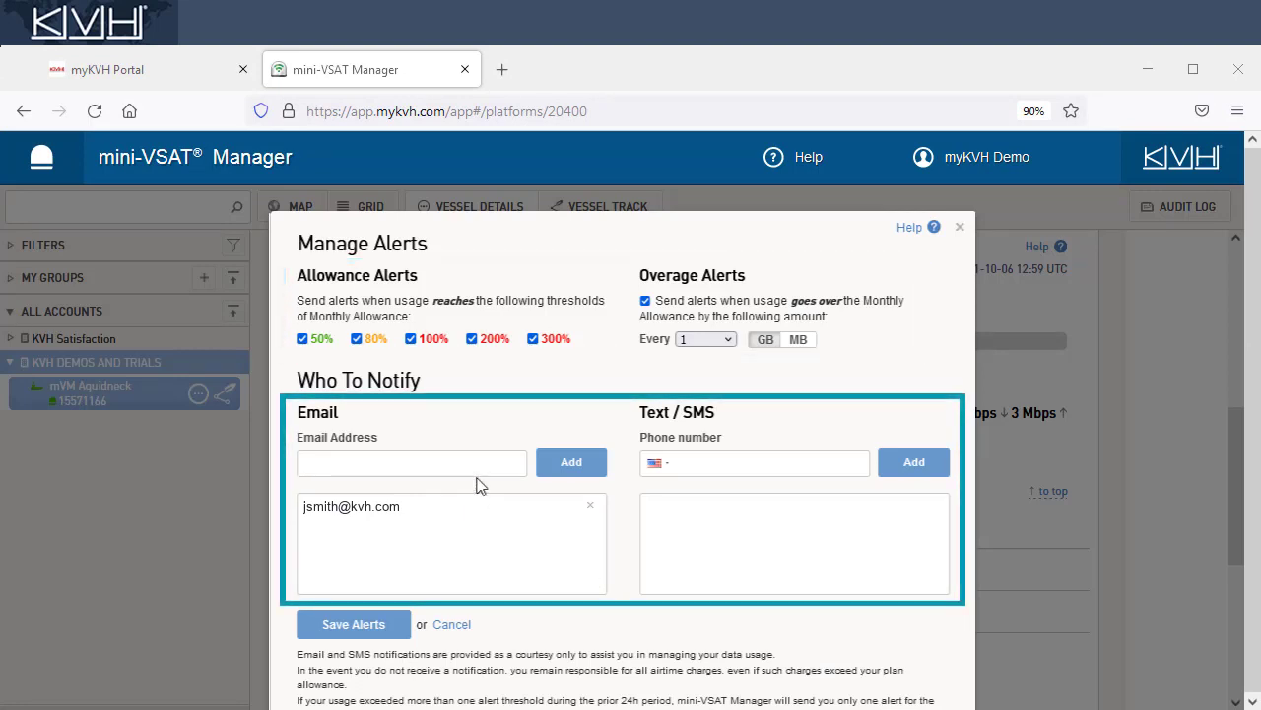
pyautogui.click(411, 462)
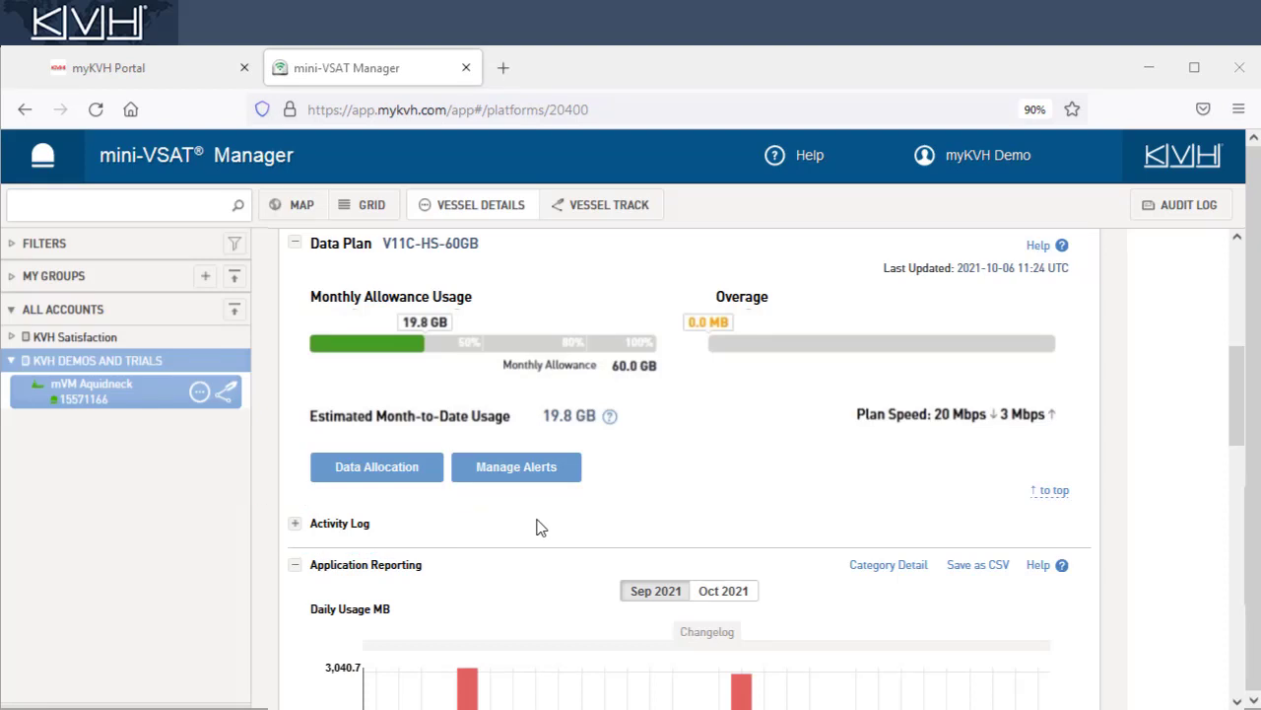
# Go from the Data Plan section to the vessel's Data Allocation management page.
pyautogui.scroll(-3)
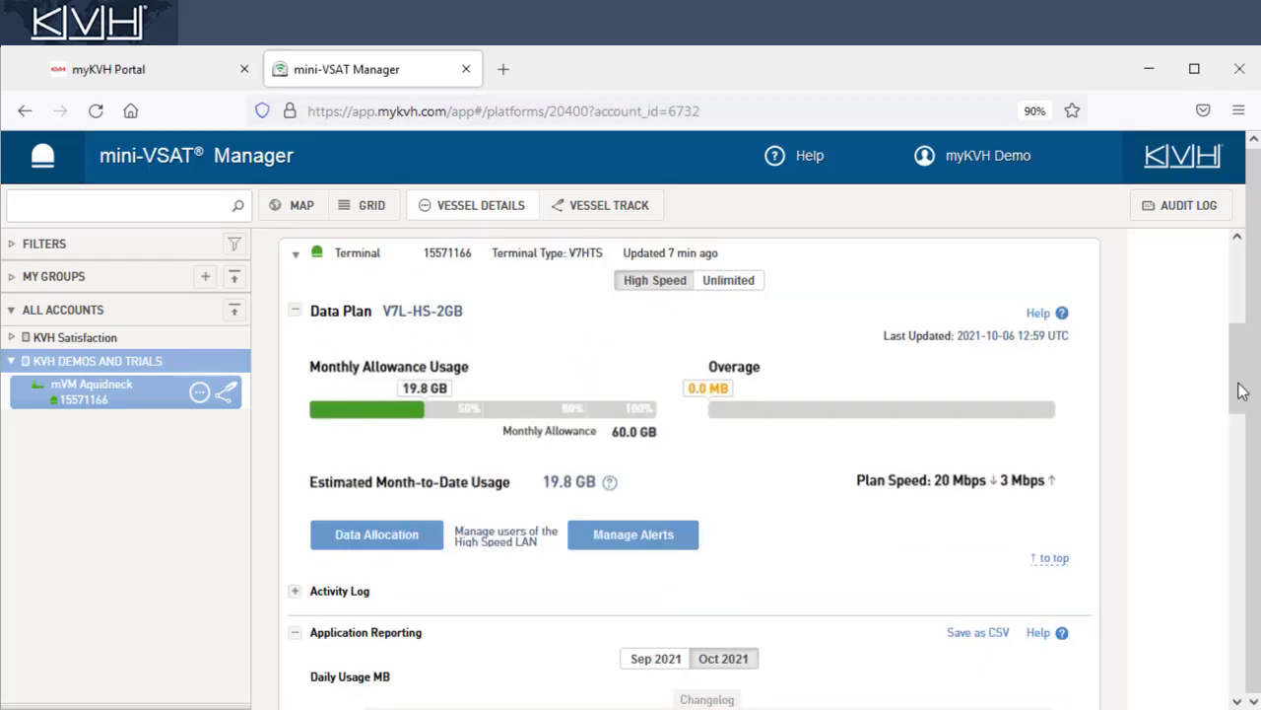
pyautogui.click(376, 534)
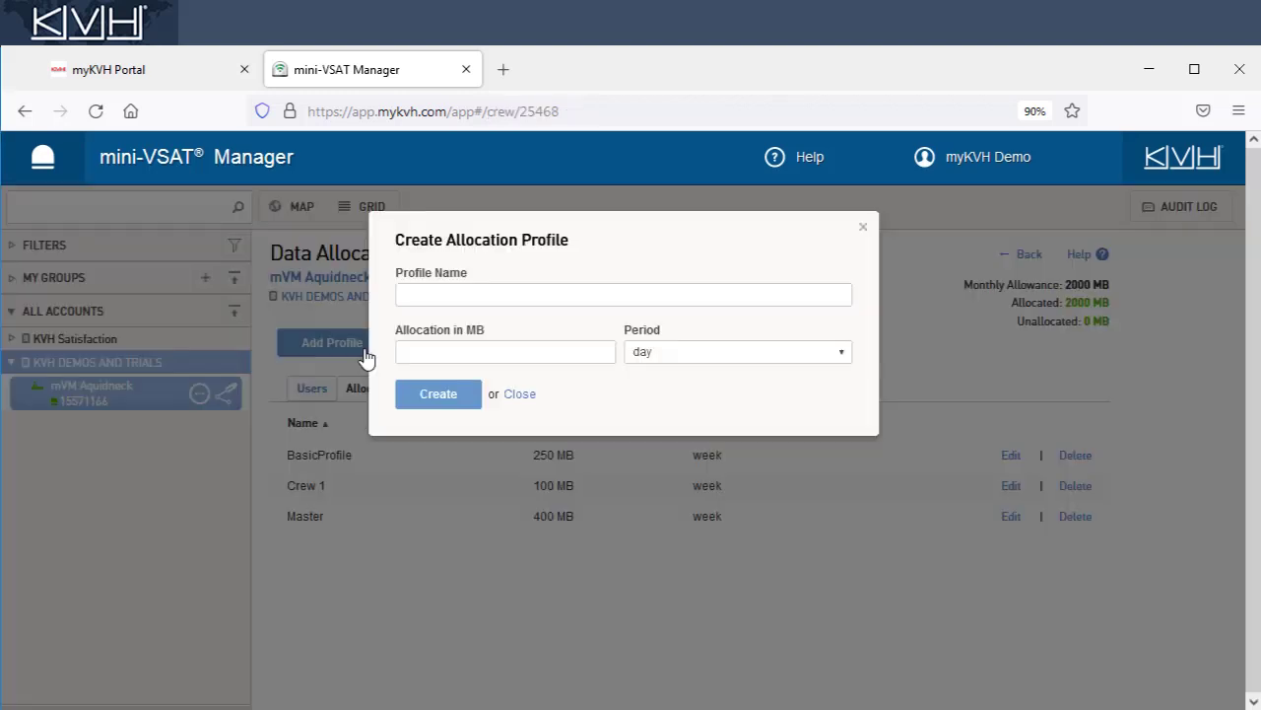
# Dismiss the allocation profile form, list high-speed LAN users, and cancel out of Add User.
pyautogui.click(519, 393)
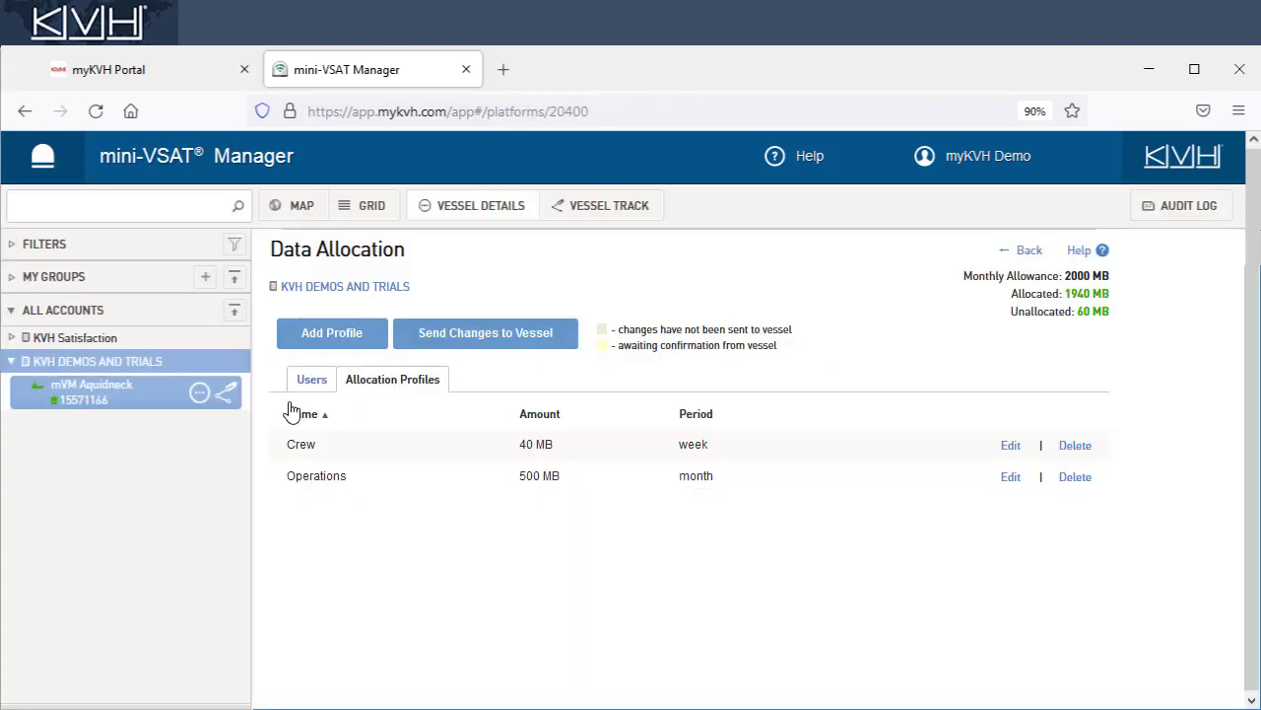
pyautogui.click(312, 379)
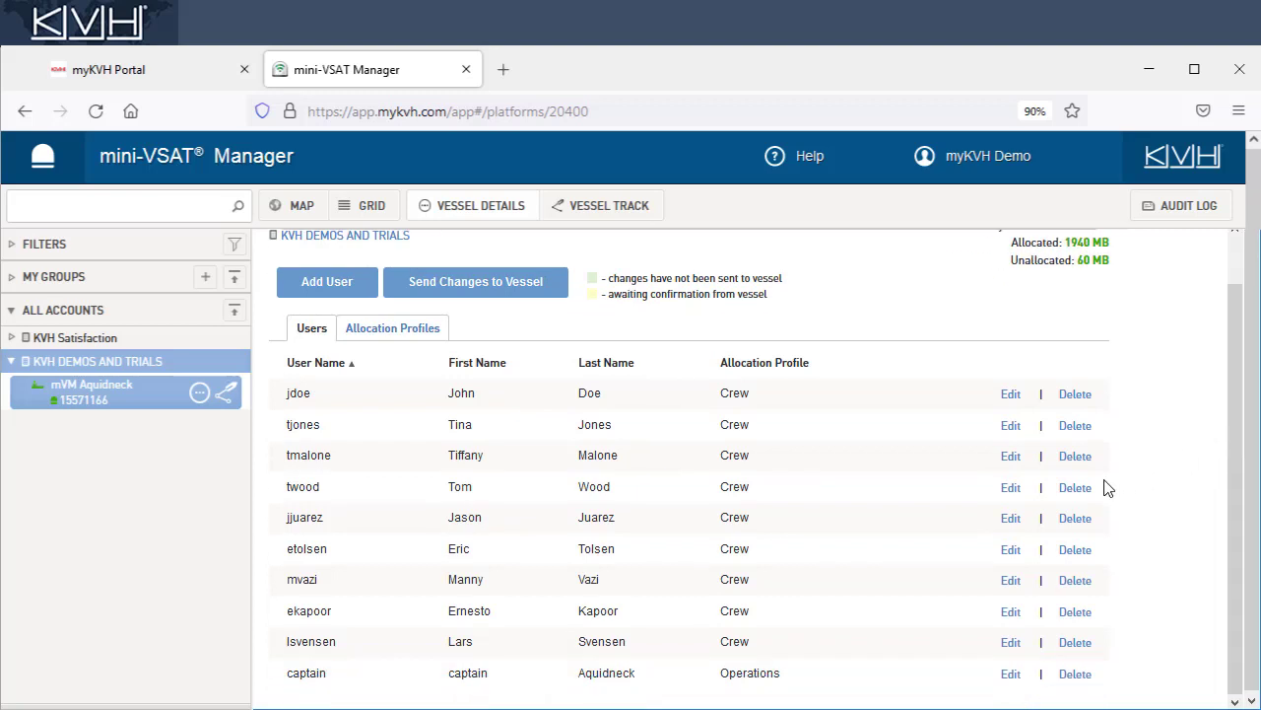
pyautogui.click(326, 281)
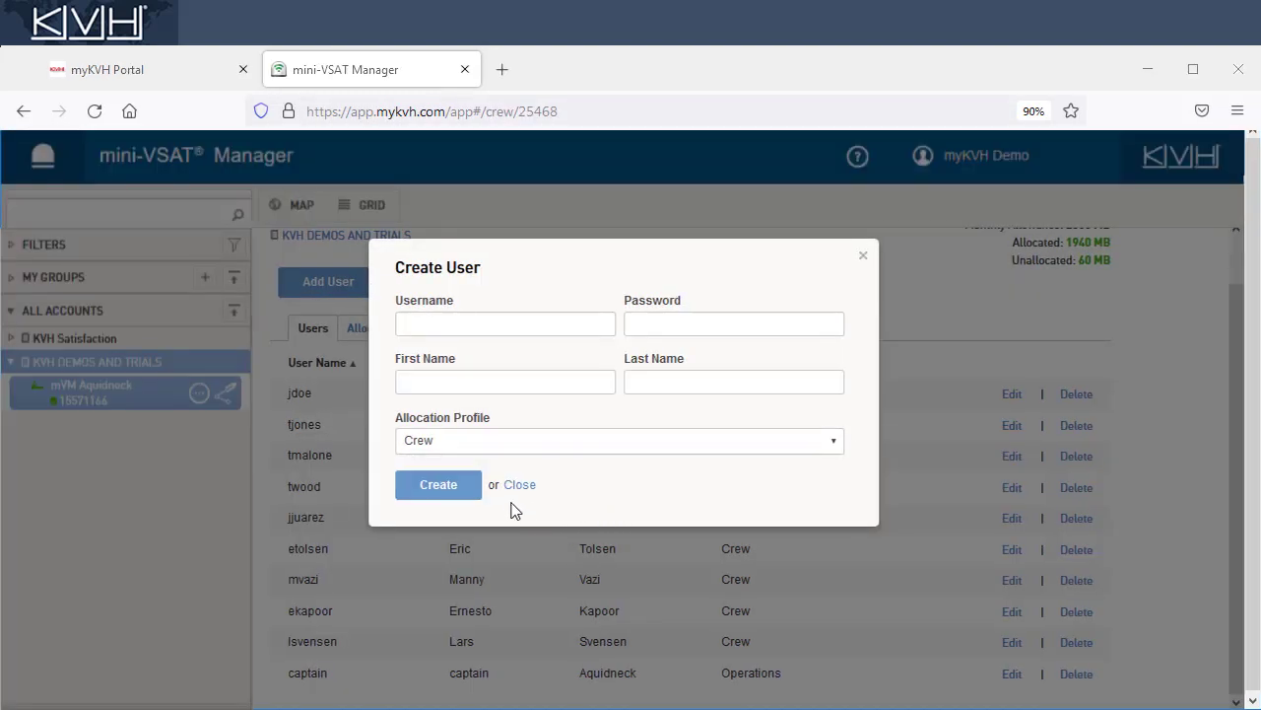
pyautogui.click(519, 484)
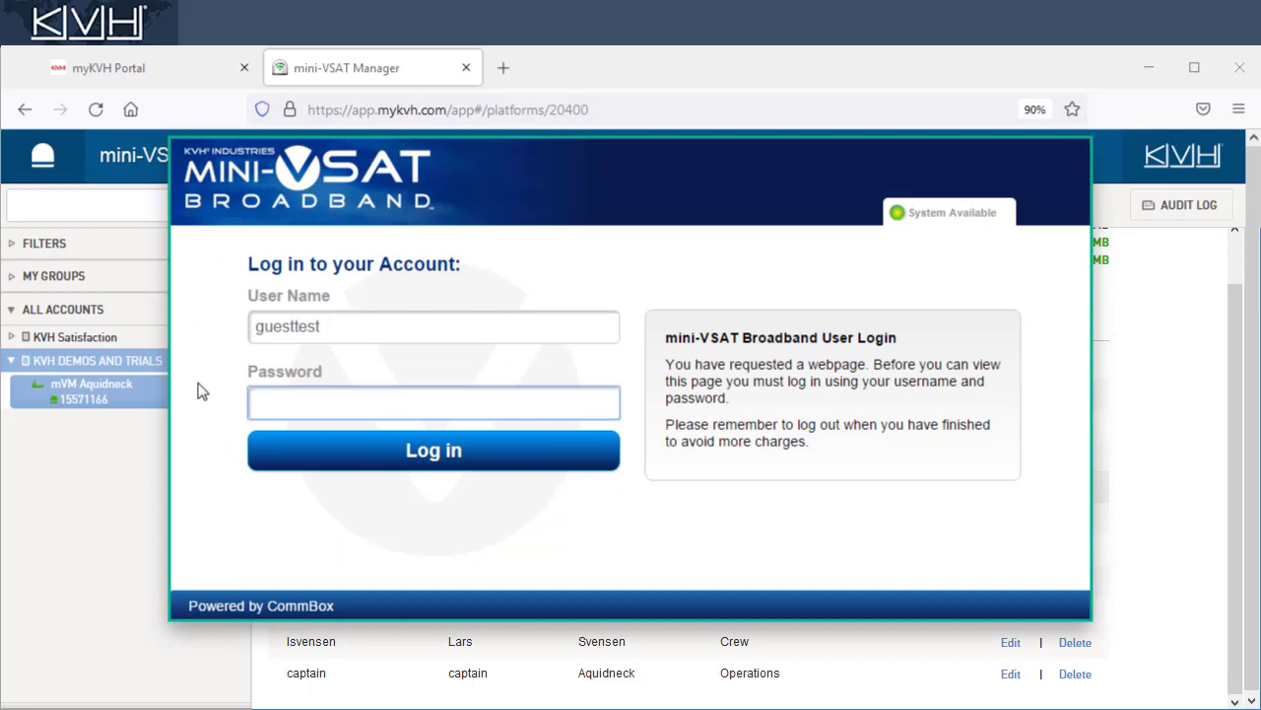
# Log in to the onboard crew internet portal as guesttest and return to Vessel Details.
pyautogui.write('password')
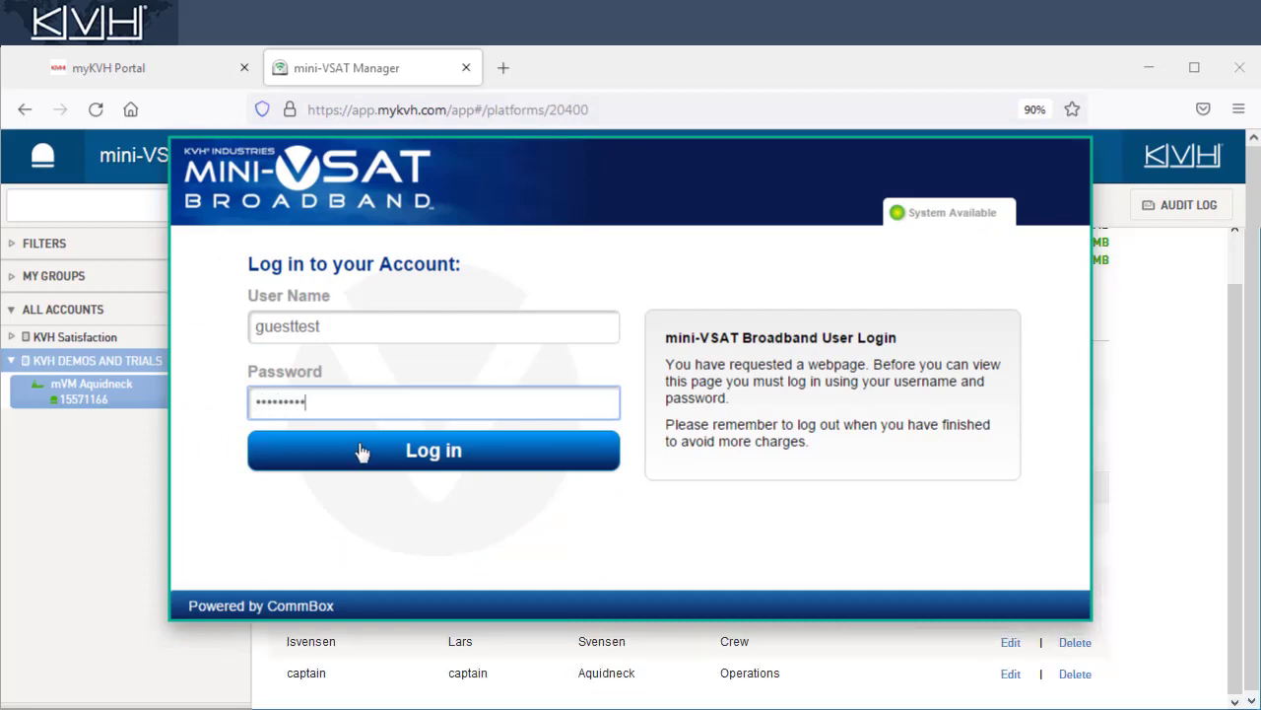
pyautogui.click(432, 451)
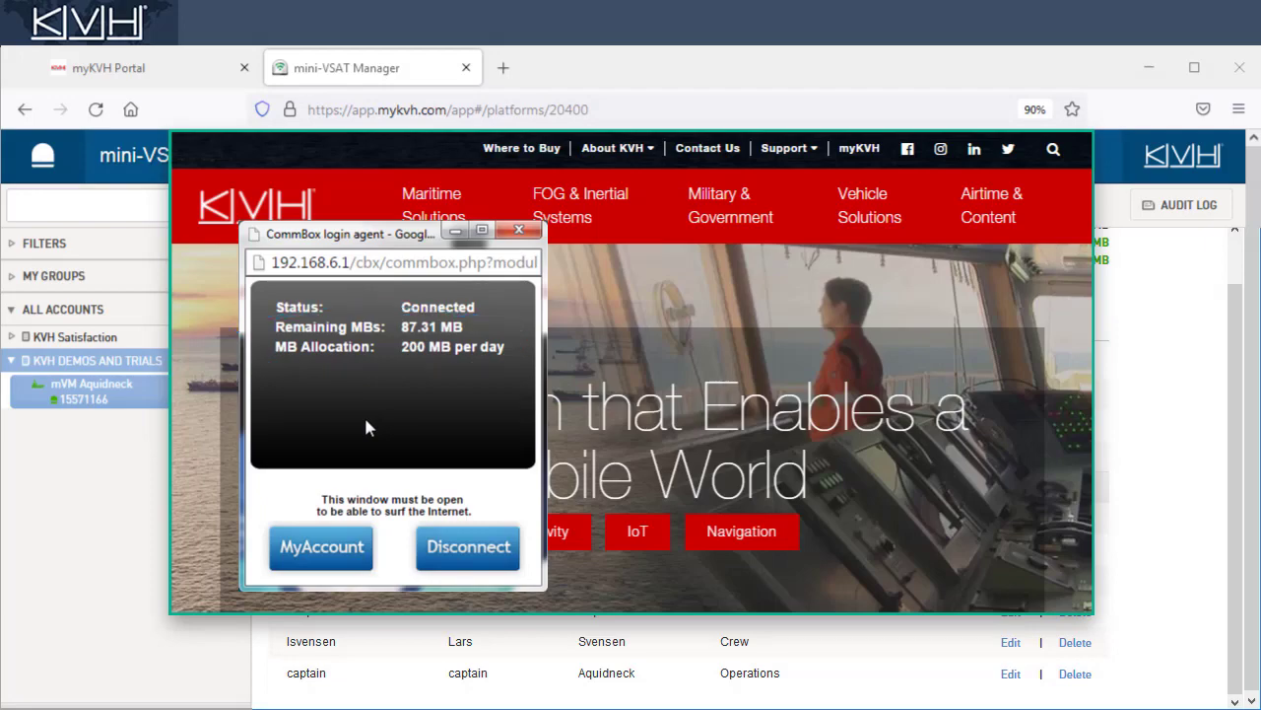
pyautogui.click(520, 230)
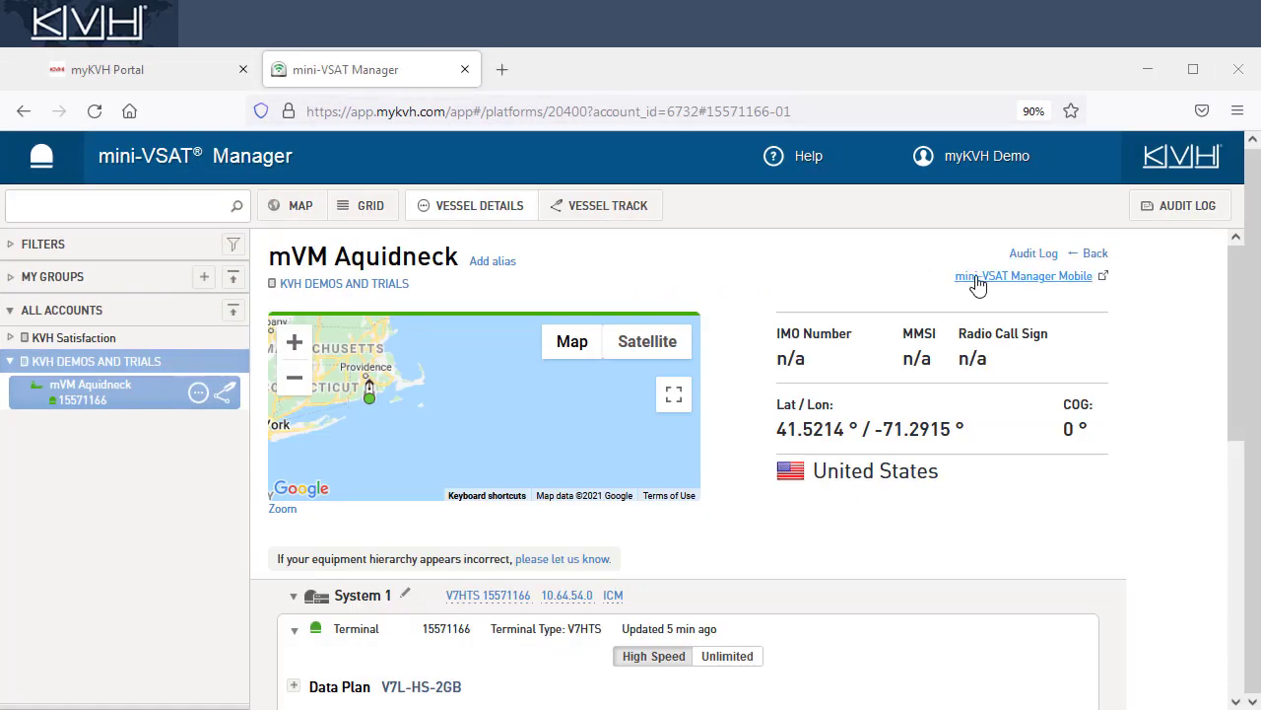
# Reach ICM Network Configuration and bring up the Configure Network dialog set to Standard HTS.
pyautogui.scroll(-3)
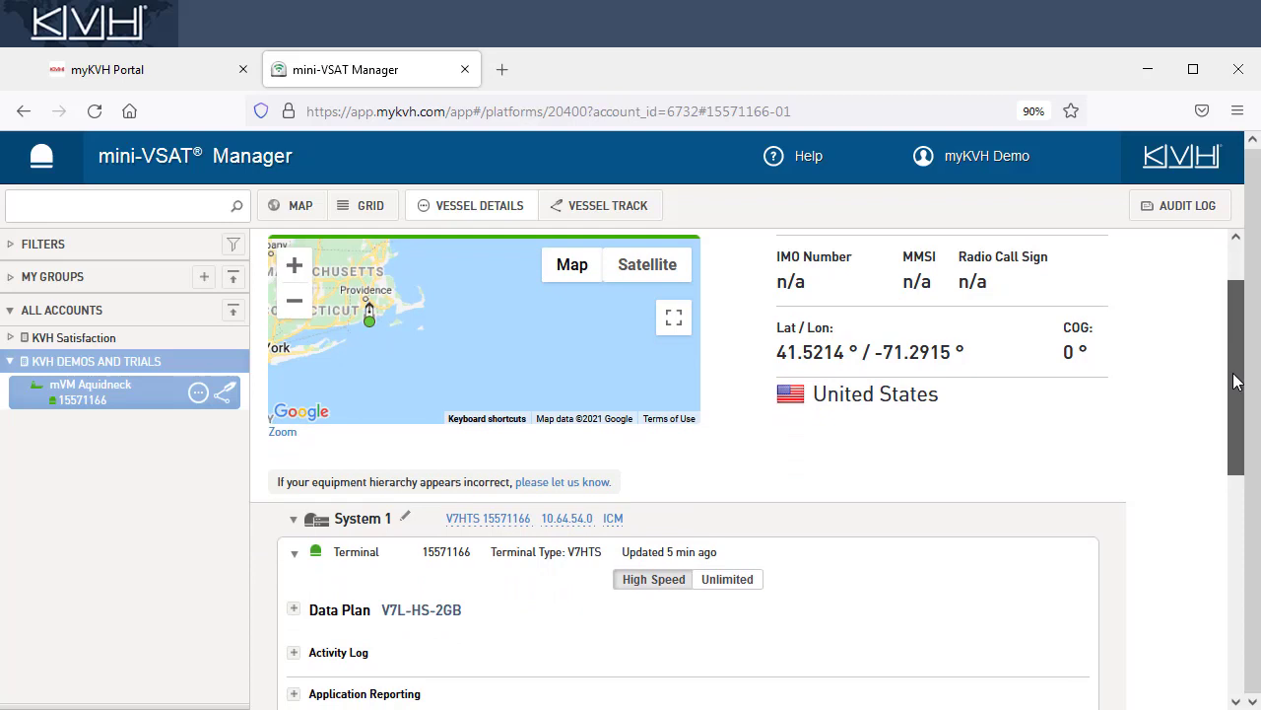
pyautogui.scroll(-3)
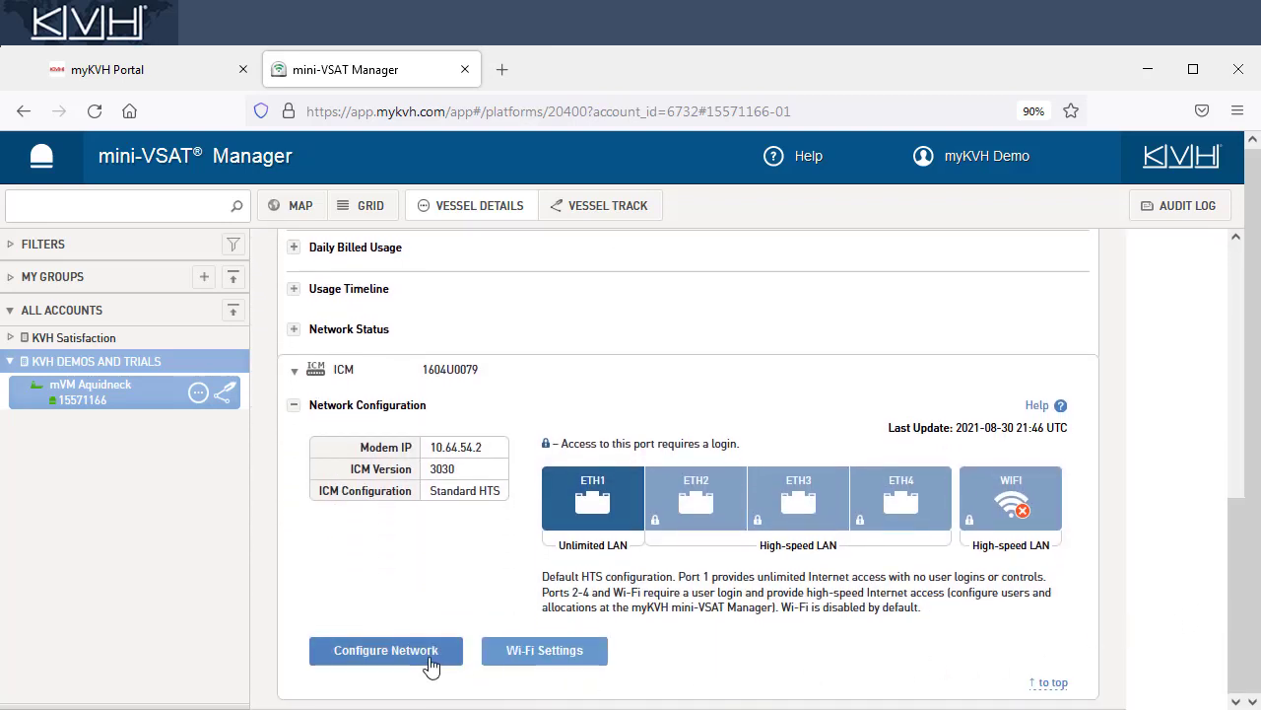
pyautogui.click(385, 650)
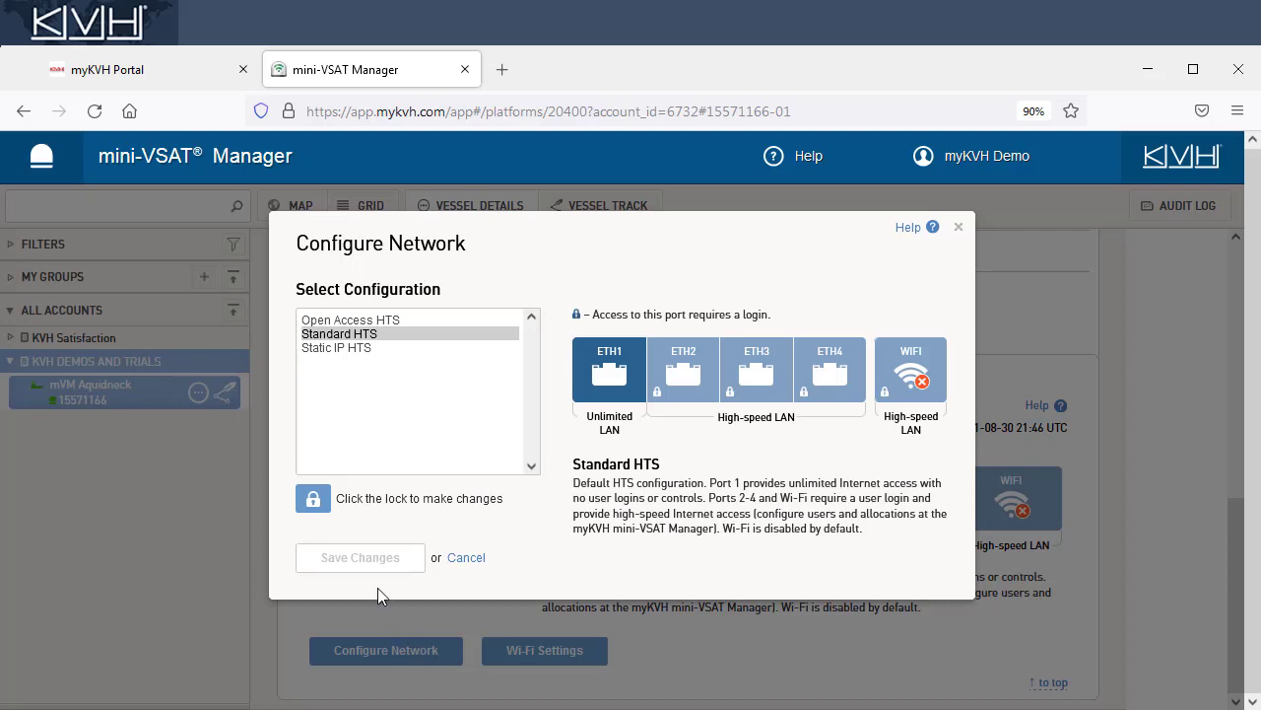
# Unlock the network configuration, try the Open Access HTS option, then leave it at Standard HTS.
pyautogui.click(313, 498)
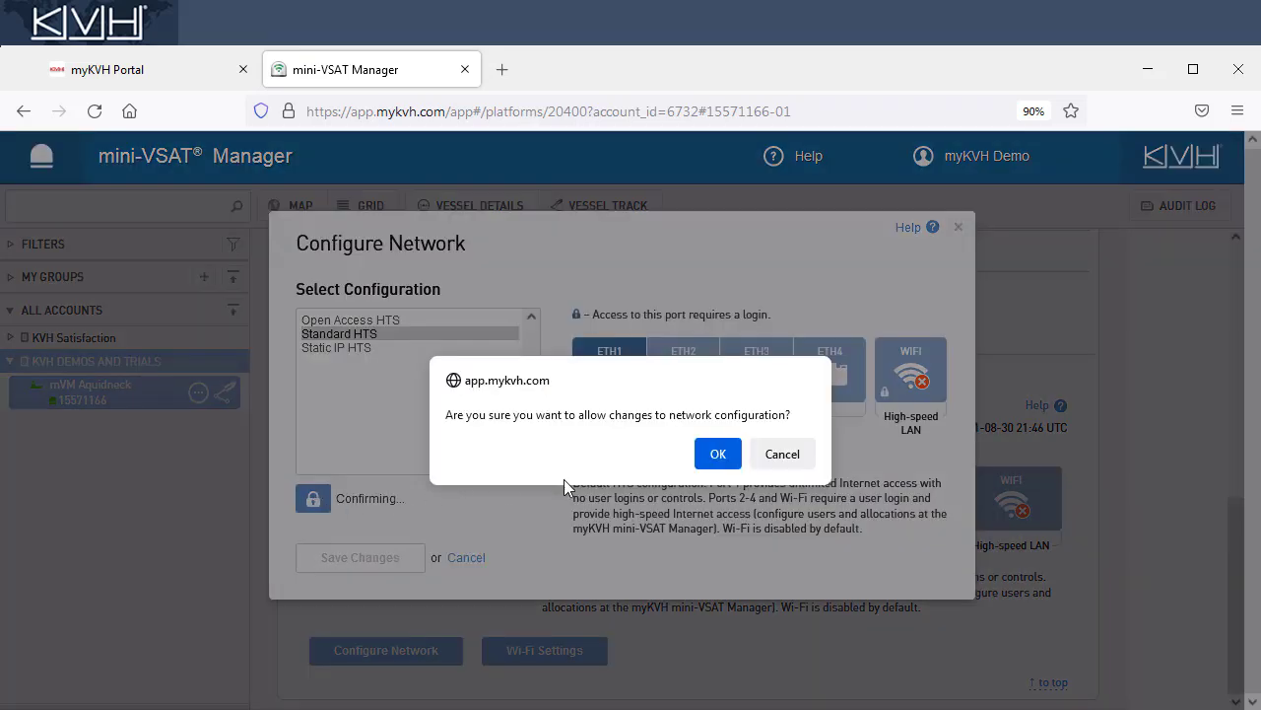
pyautogui.click(717, 453)
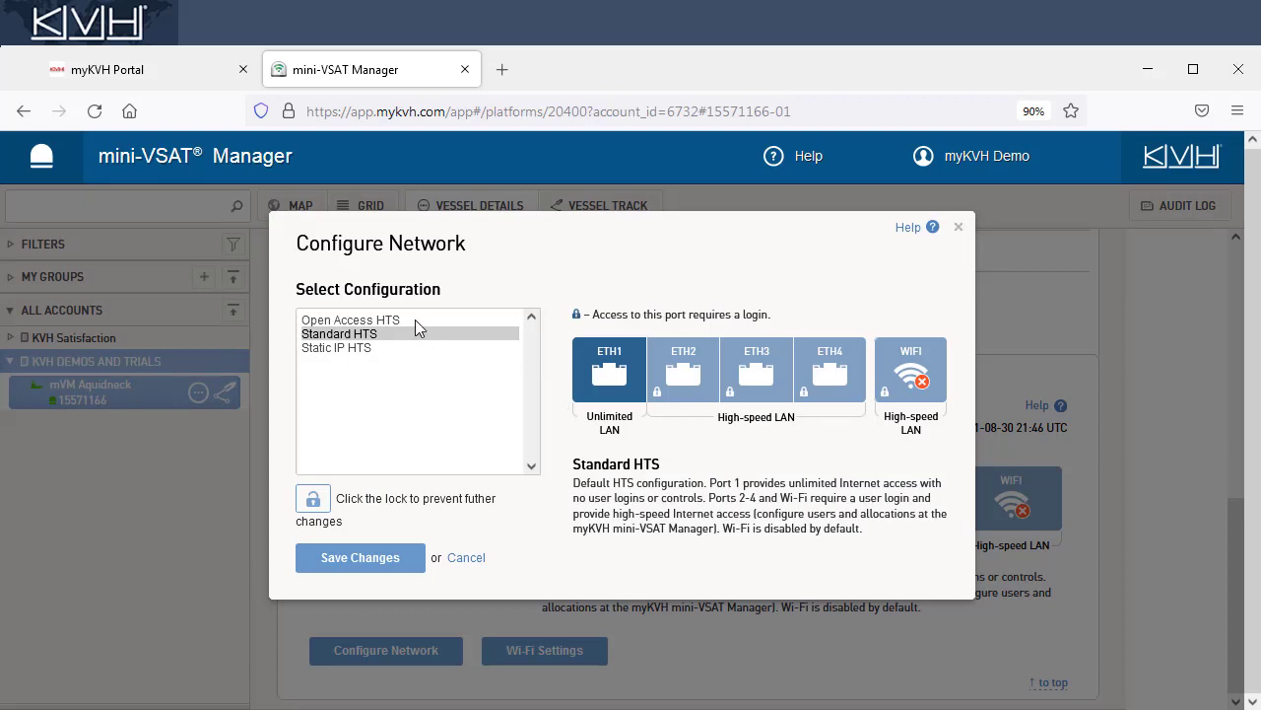
pyautogui.click(350, 319)
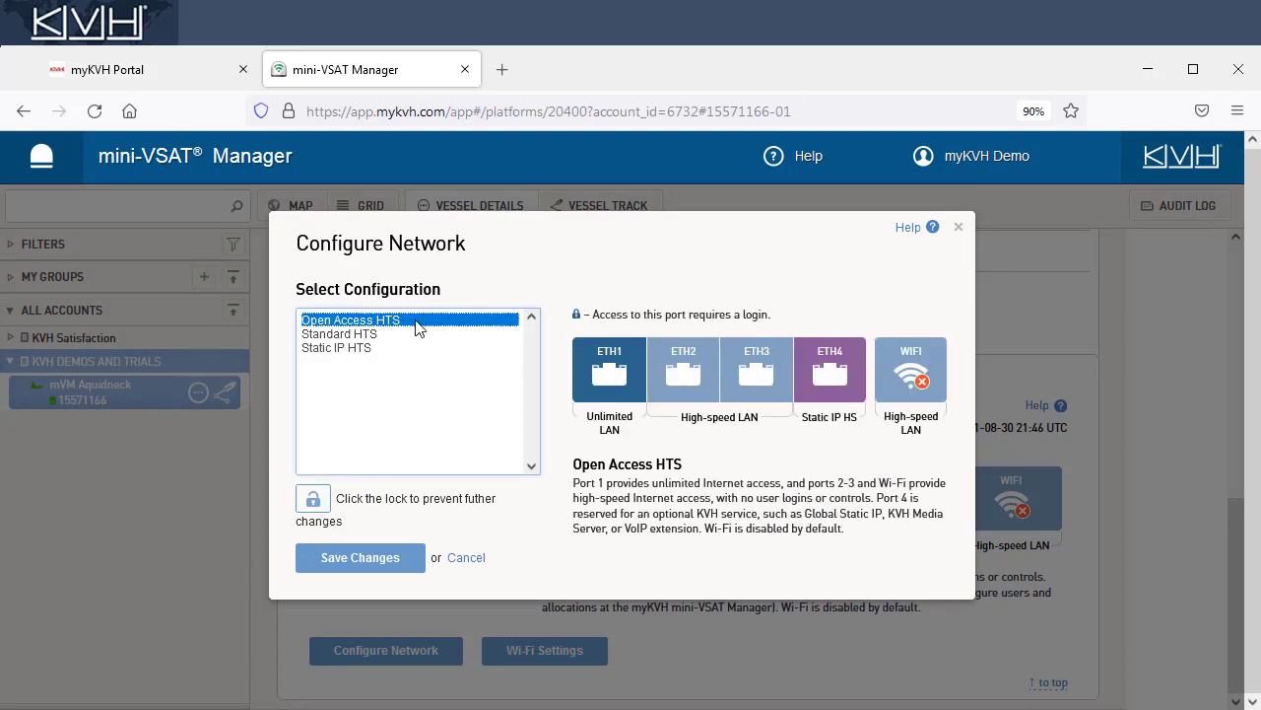
pyautogui.moveTo(512, 533)
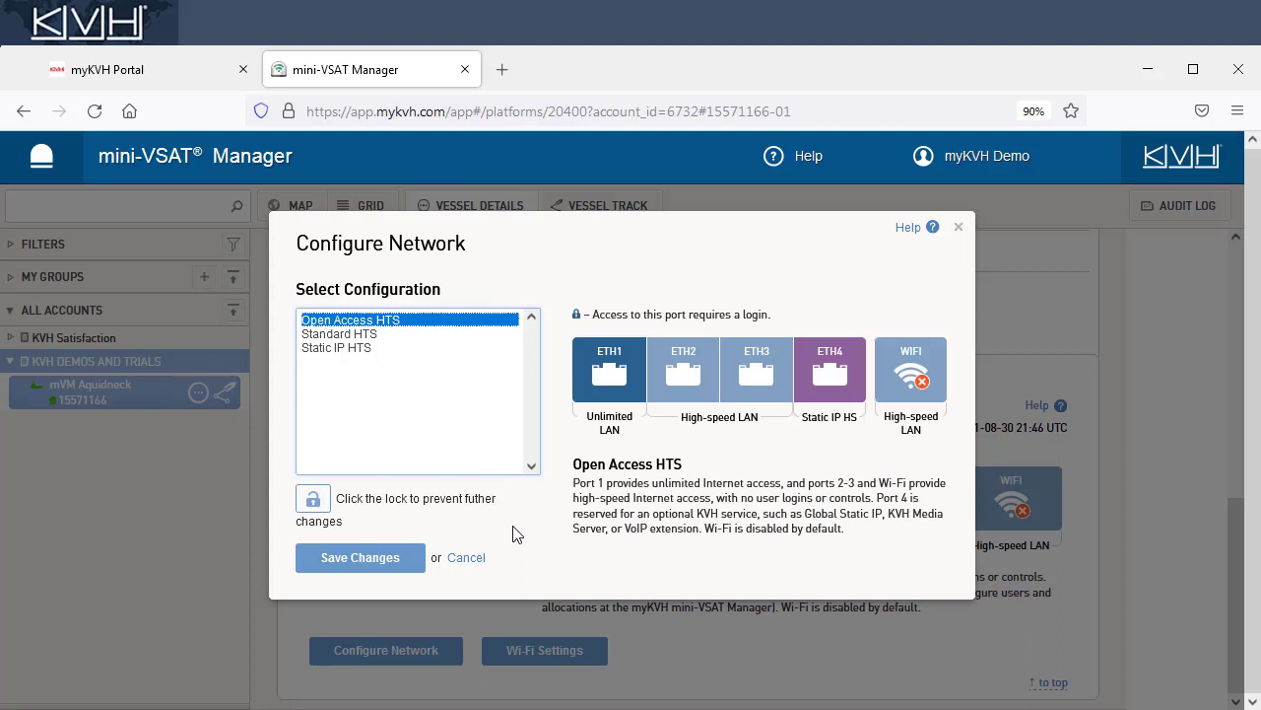
pyautogui.click(465, 557)
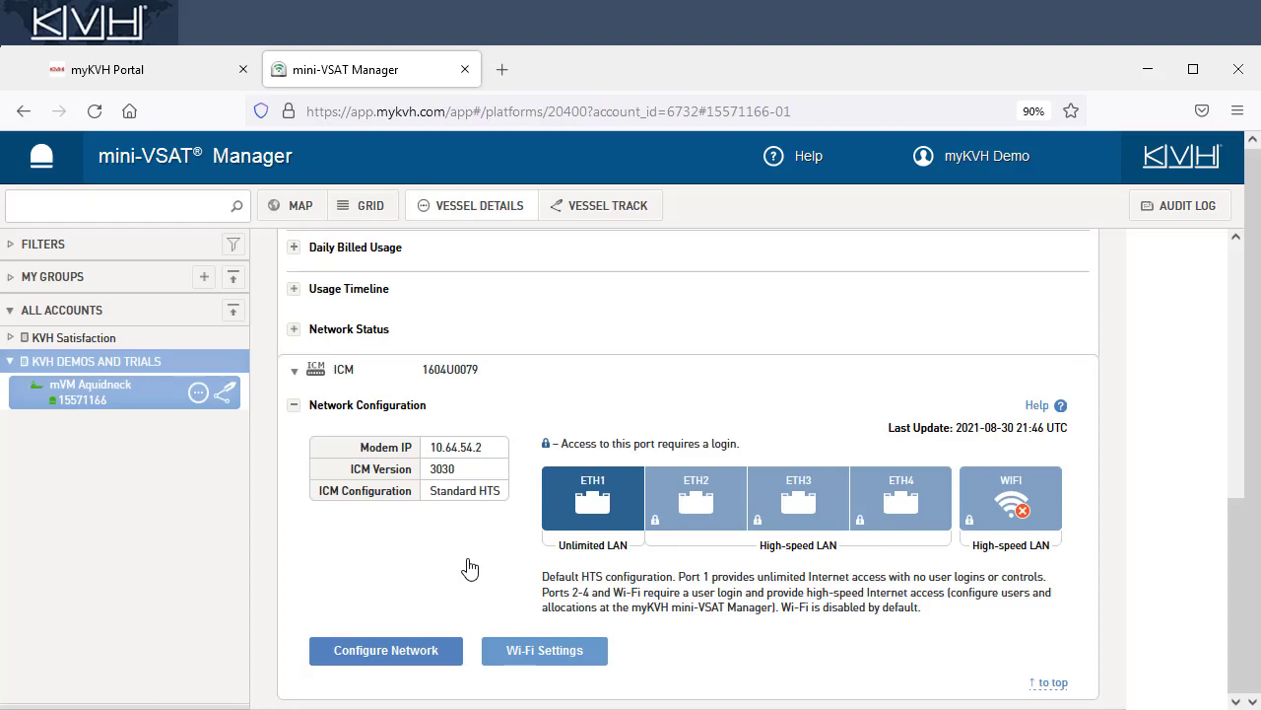
# Review the Wi-Fi access point settings and dismiss them without saving.
pyautogui.click(544, 650)
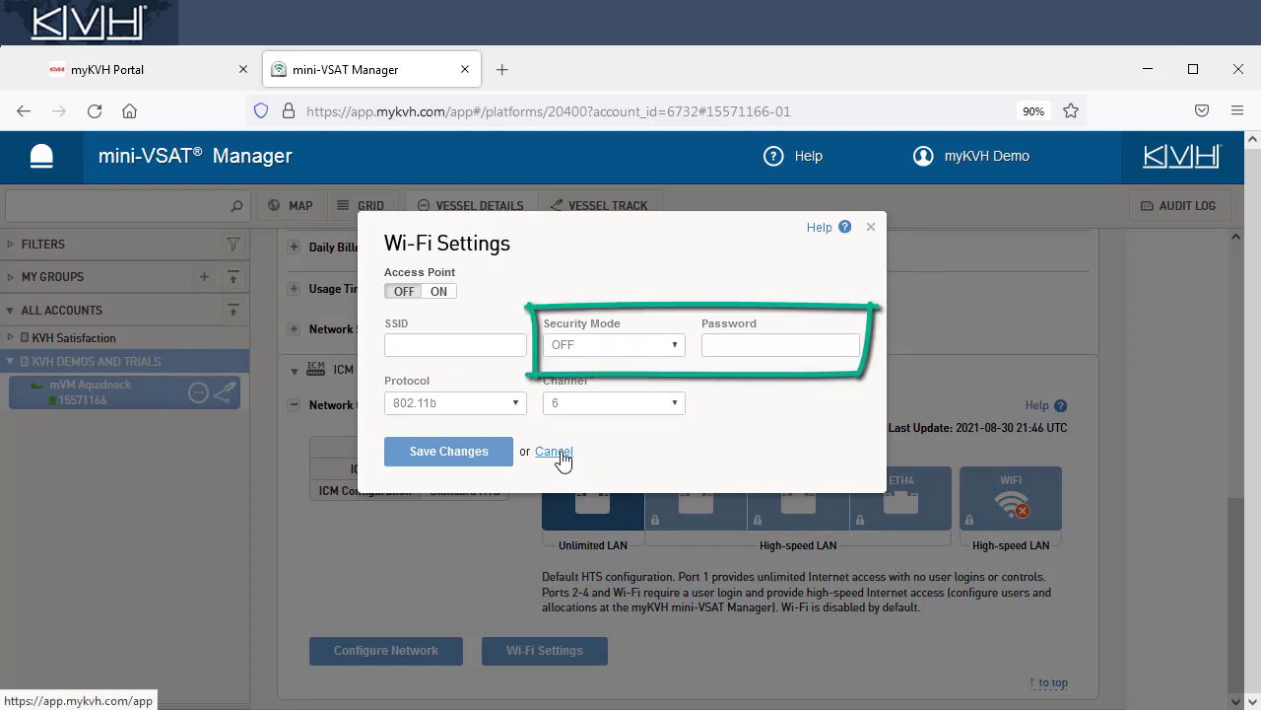
pyautogui.click(552, 450)
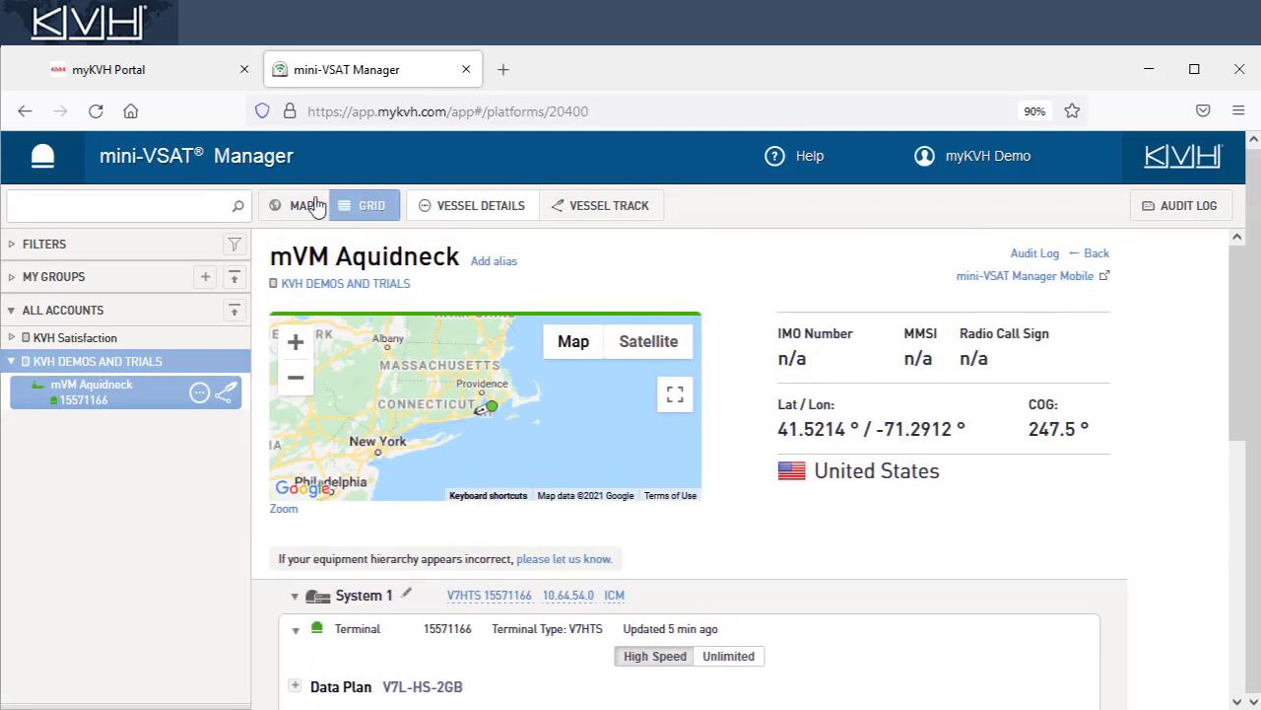
# Show the fleet world map and bring up the HTS Network coverage choices in its settings.
pyautogui.click(301, 205)
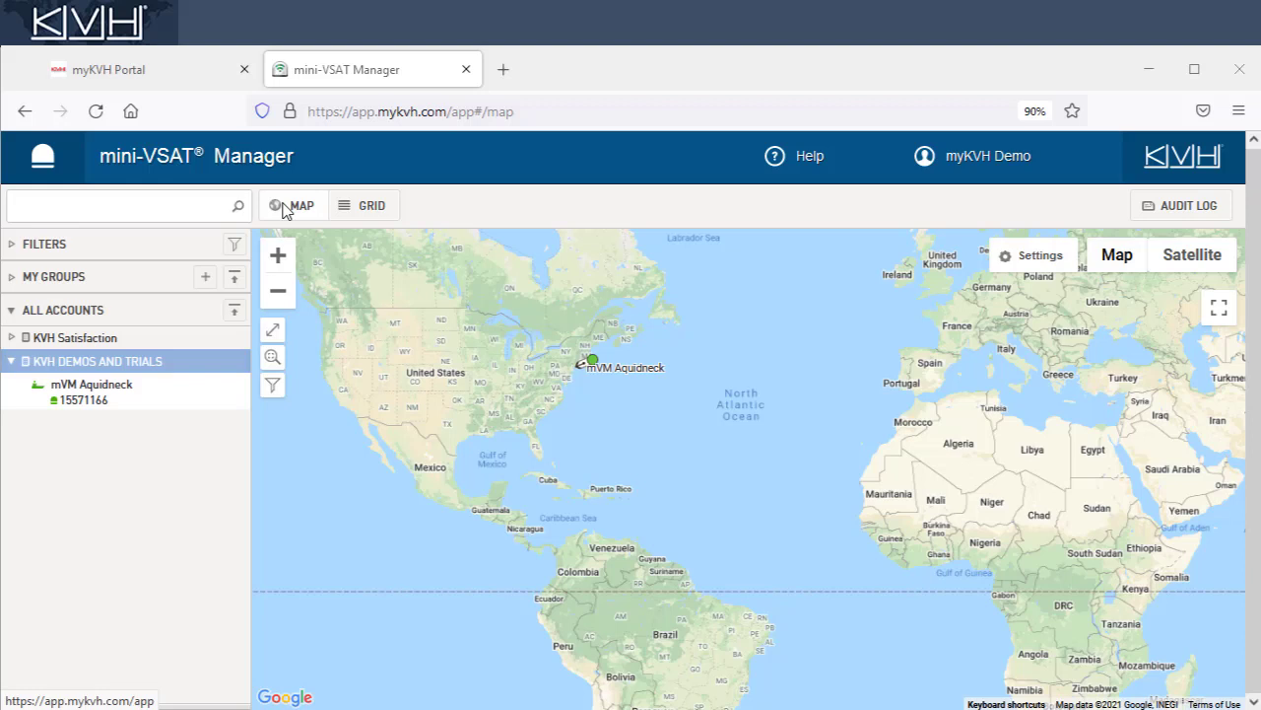
pyautogui.moveTo(1000, 284)
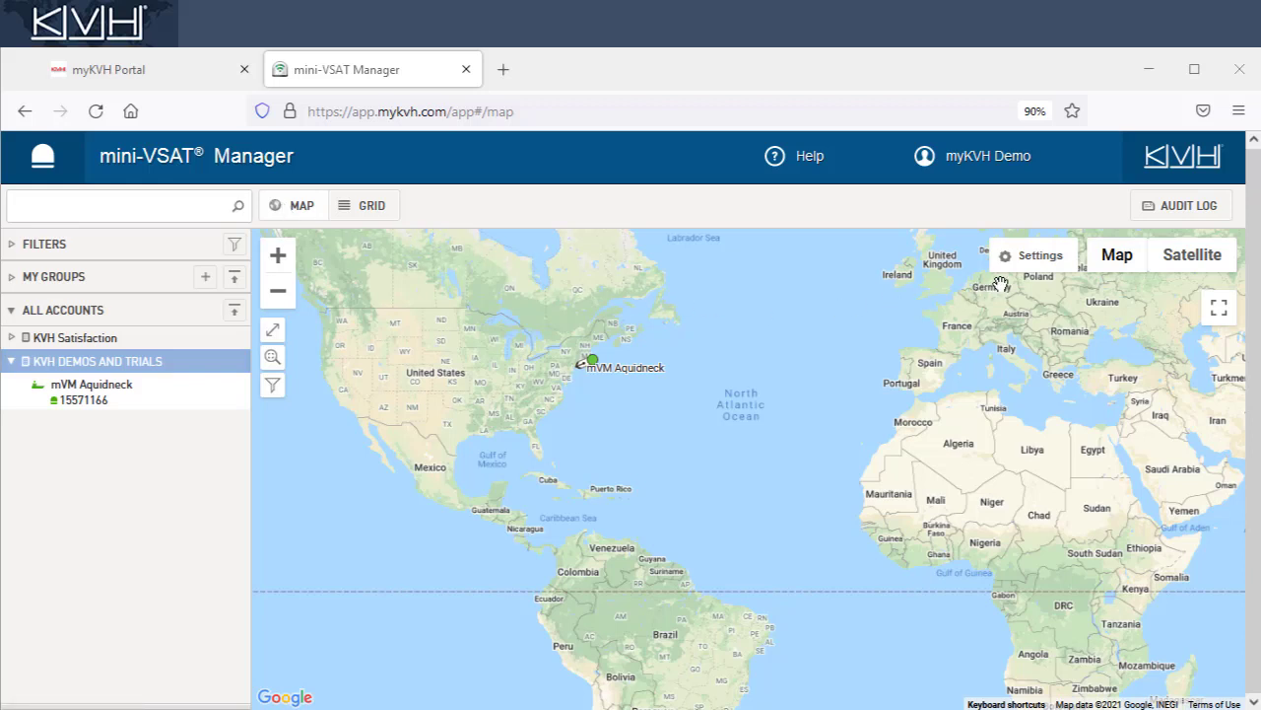
pyautogui.click(1031, 254)
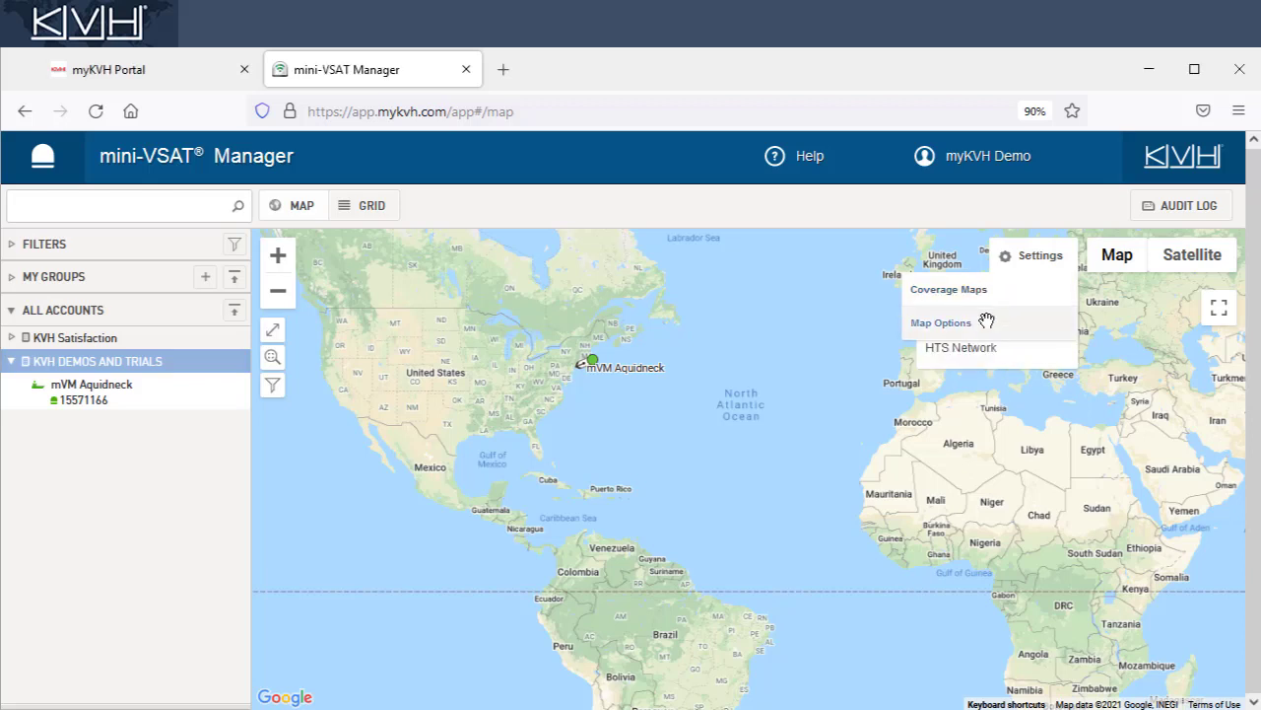
pyautogui.click(961, 347)
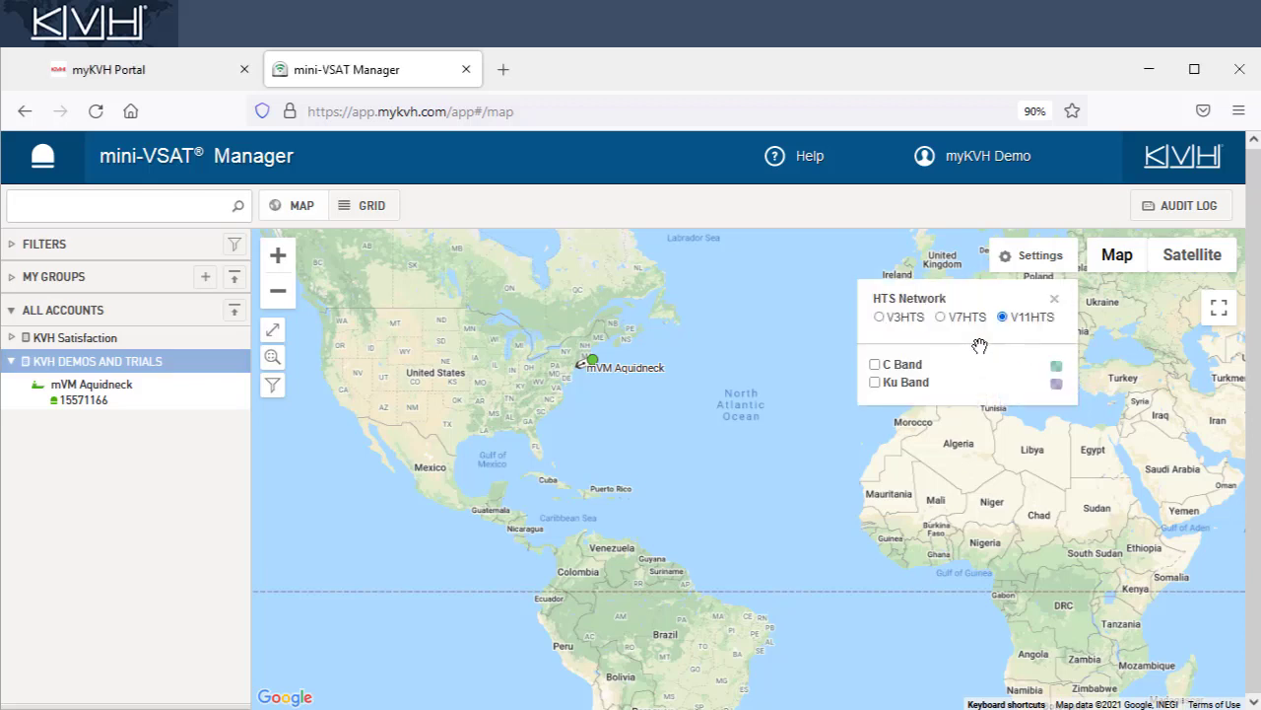
# Browse V7HTS and V3HTS coverage, then choose V11HTS with the C Band overlay ticked.
pyautogui.click(940, 316)
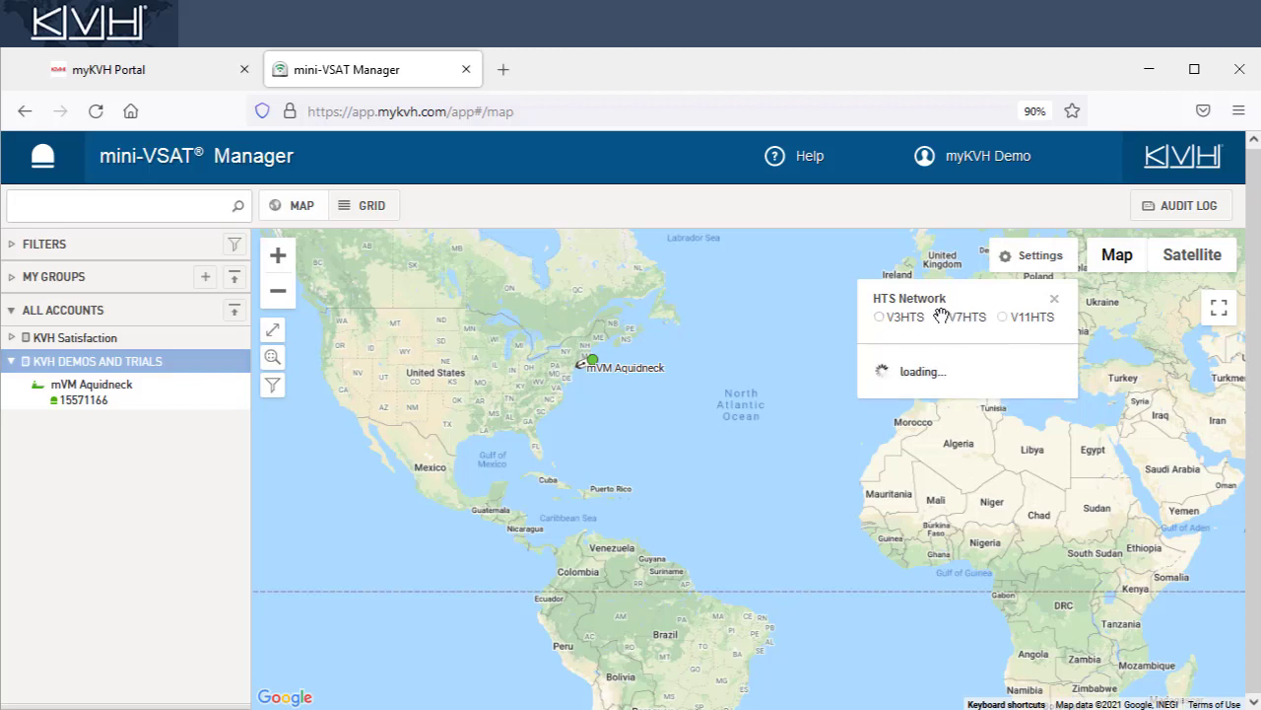
pyautogui.click(940, 316)
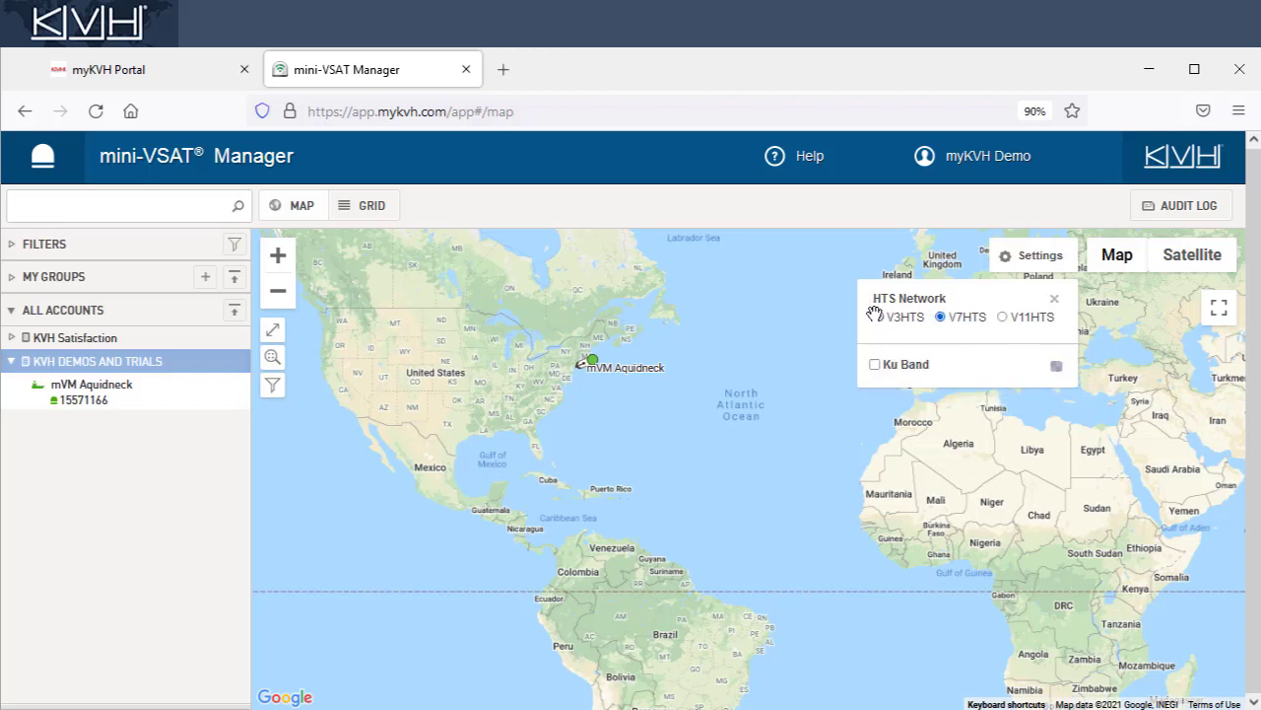
pyautogui.click(879, 316)
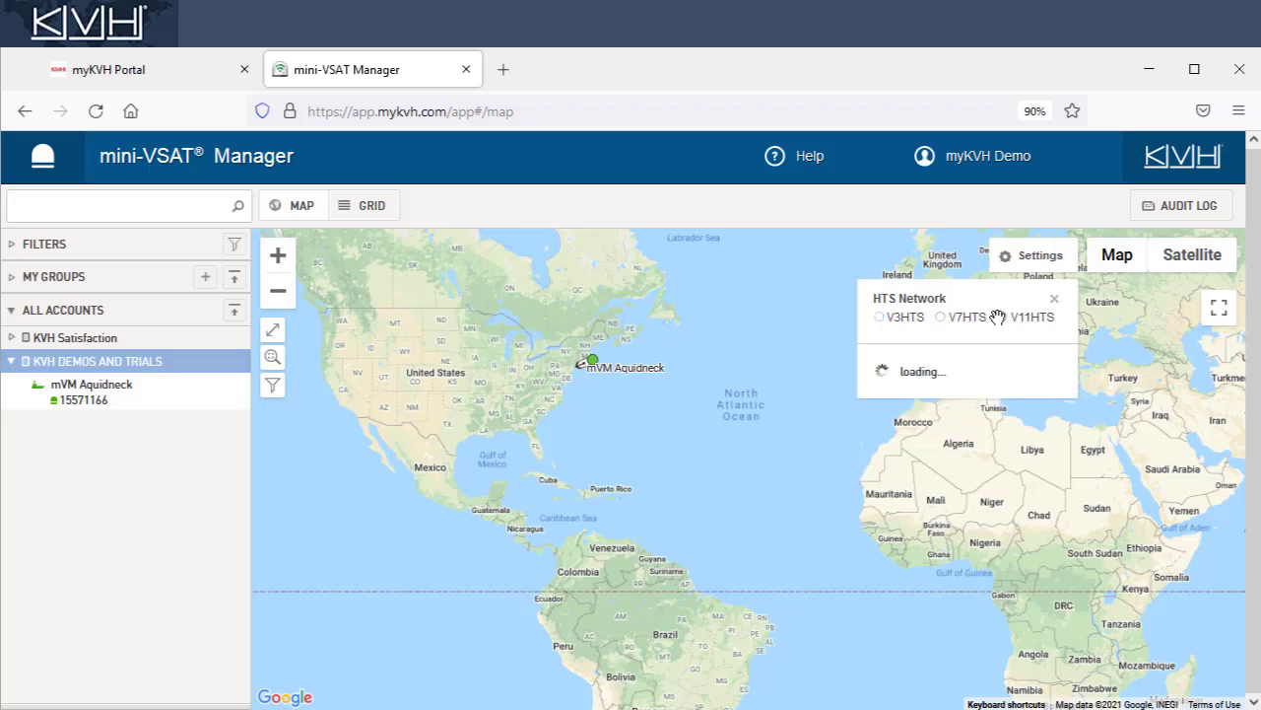
pyautogui.click(1004, 316)
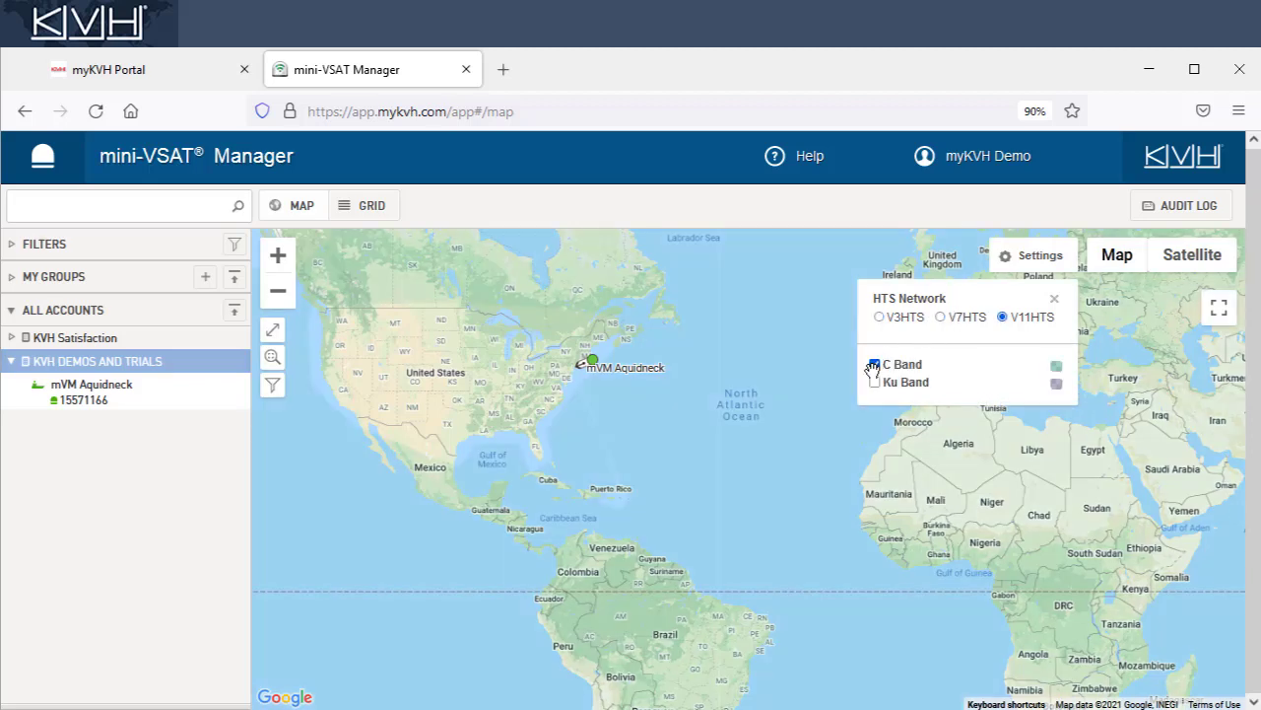
pyautogui.click(873, 364)
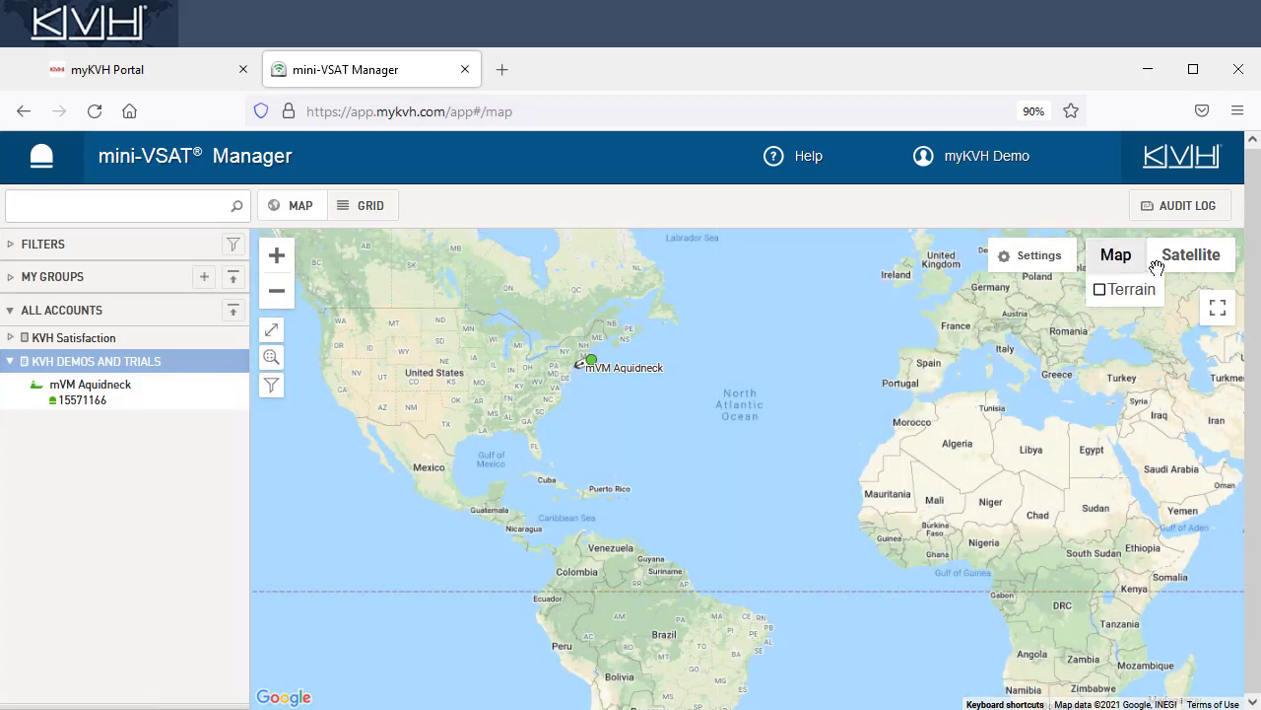
# Switch the fleet map to satellite imagery and back to road-map view.
pyautogui.click(1191, 254)
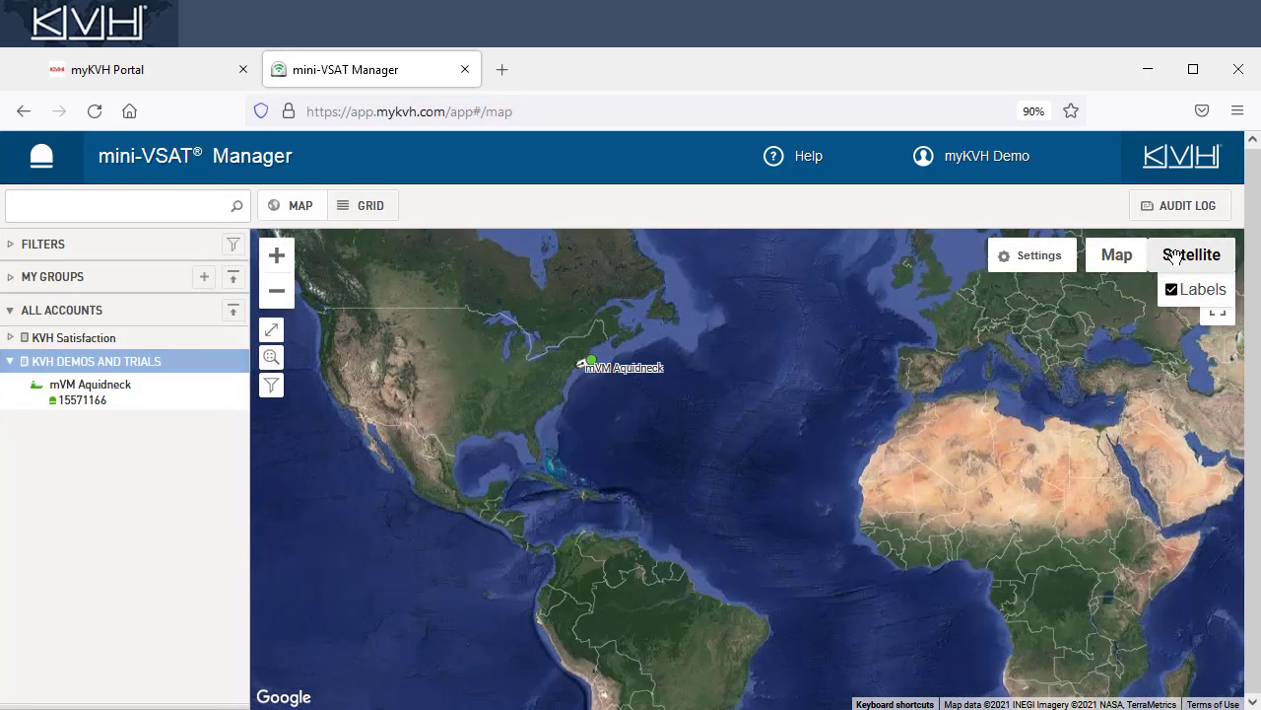
pyautogui.click(1116, 255)
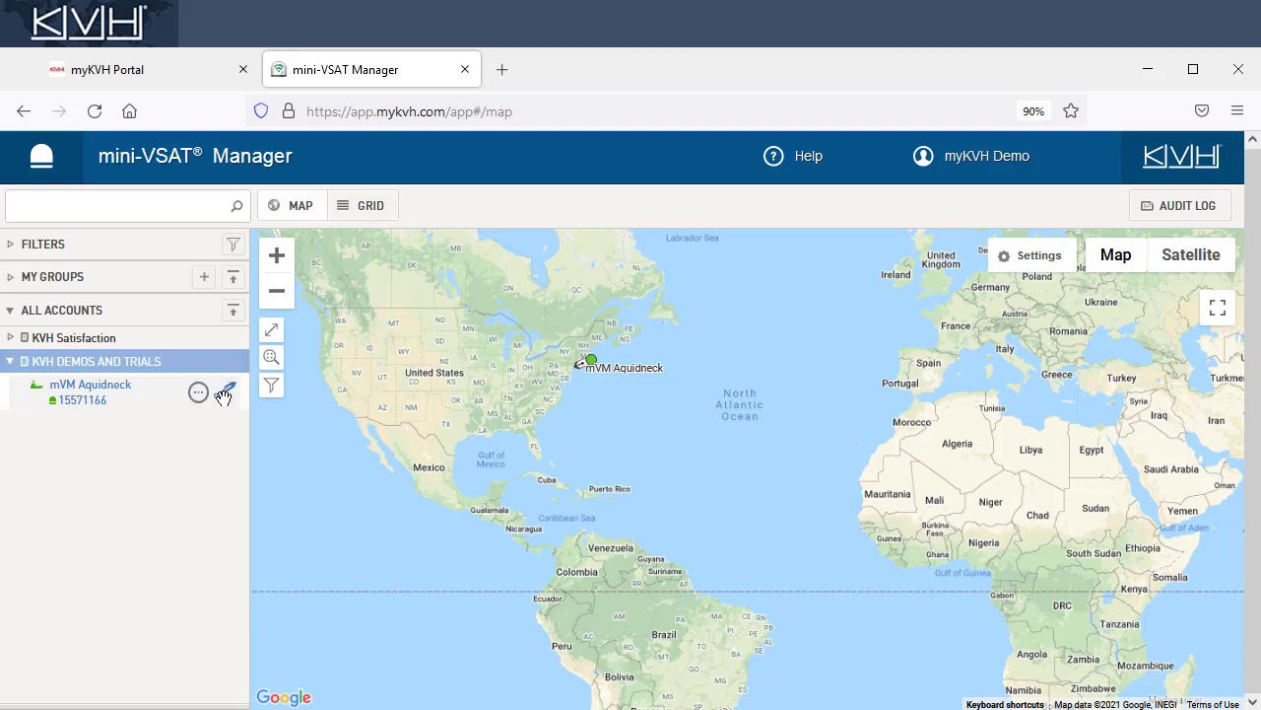
# Show mVM Aquidneck's track history and bring up the viewing-time chooser for 29 Mar 2018.
pyautogui.click(225, 392)
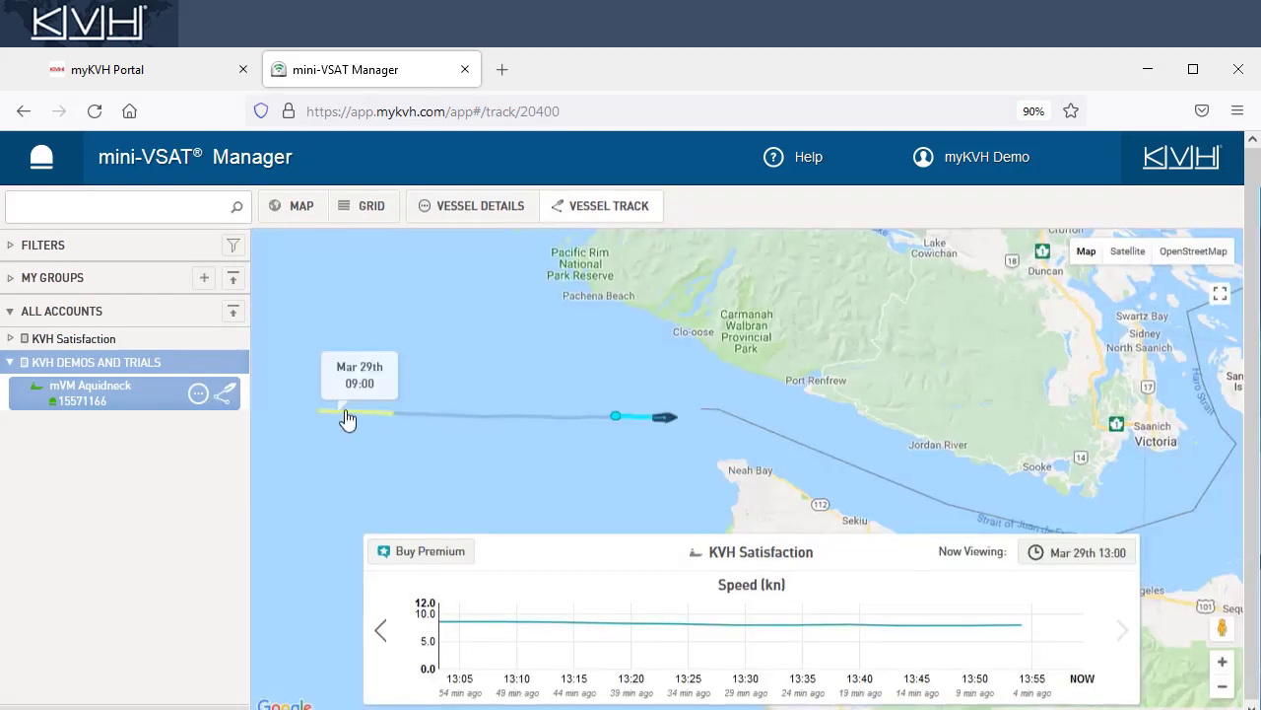
pyautogui.moveTo(504, 416)
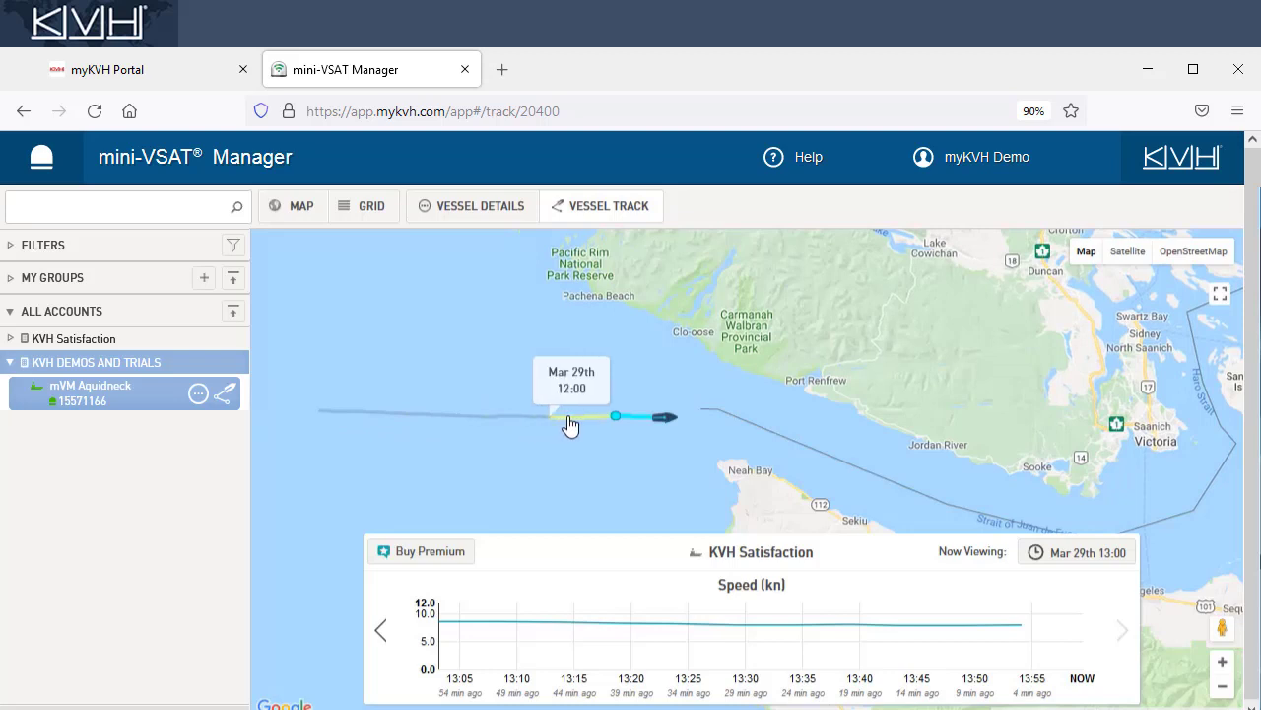
pyautogui.moveTo(808, 631)
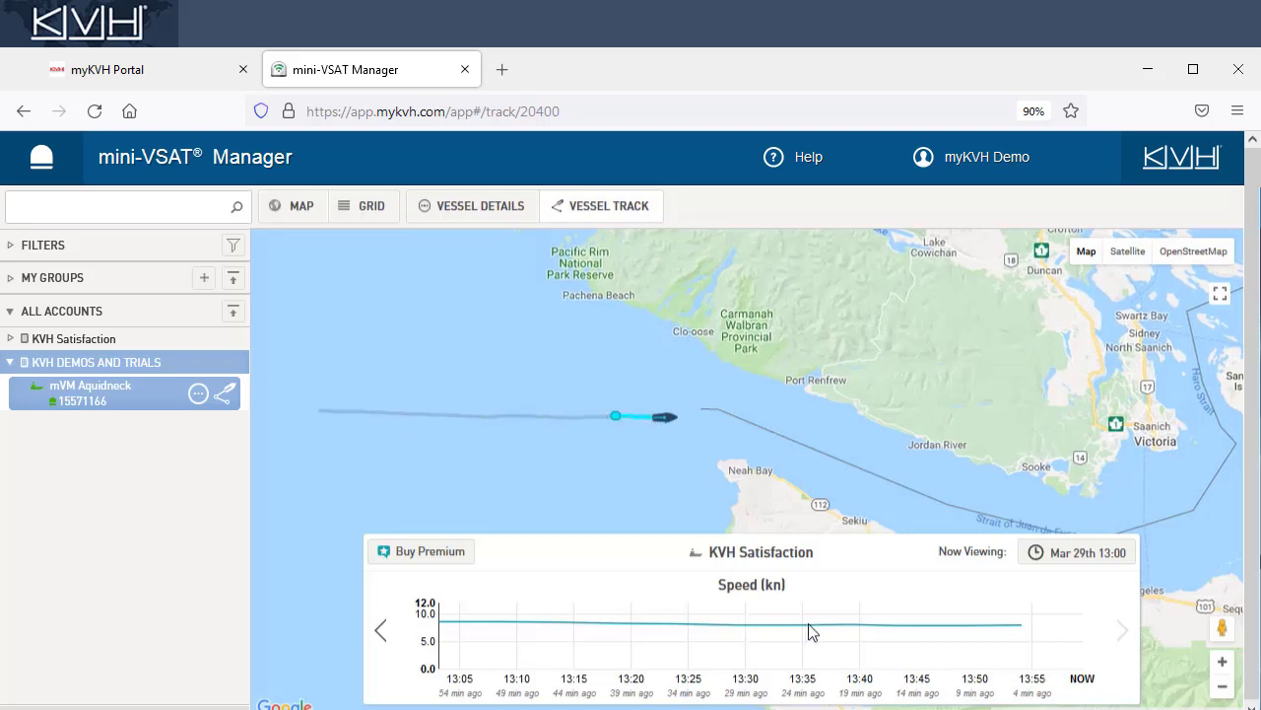
pyautogui.moveTo(831, 630)
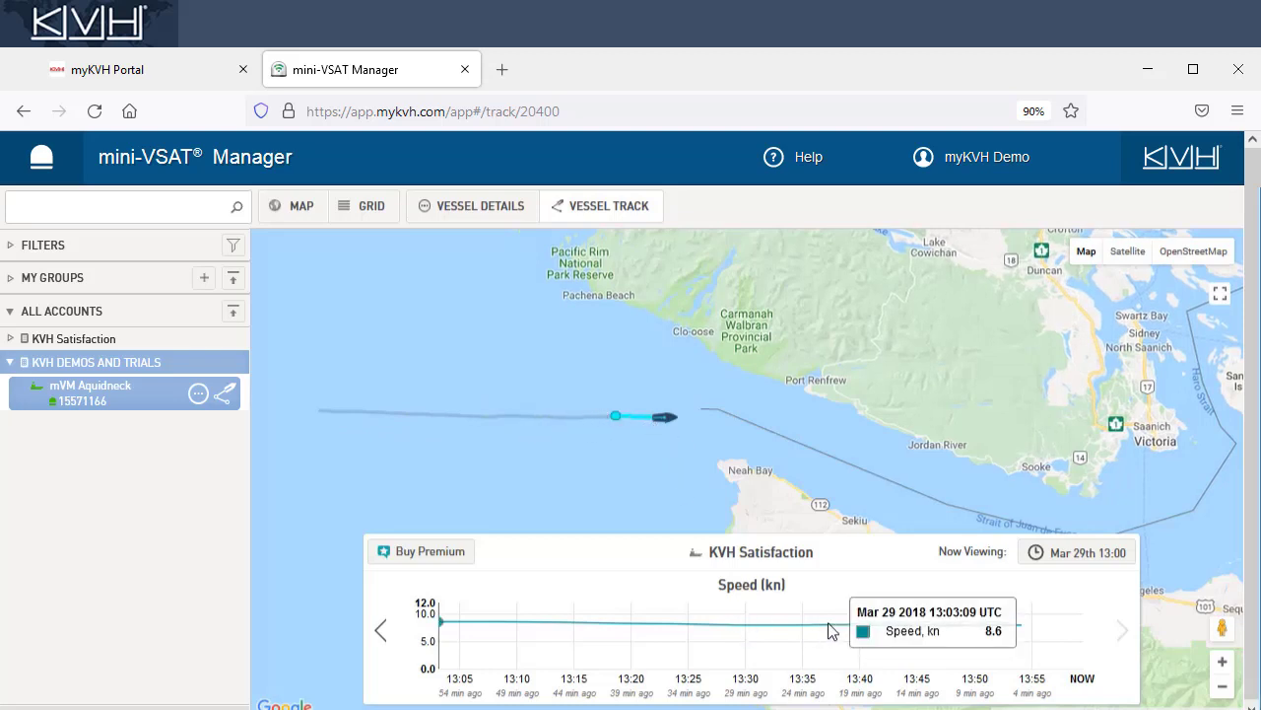
pyautogui.moveTo(520, 630)
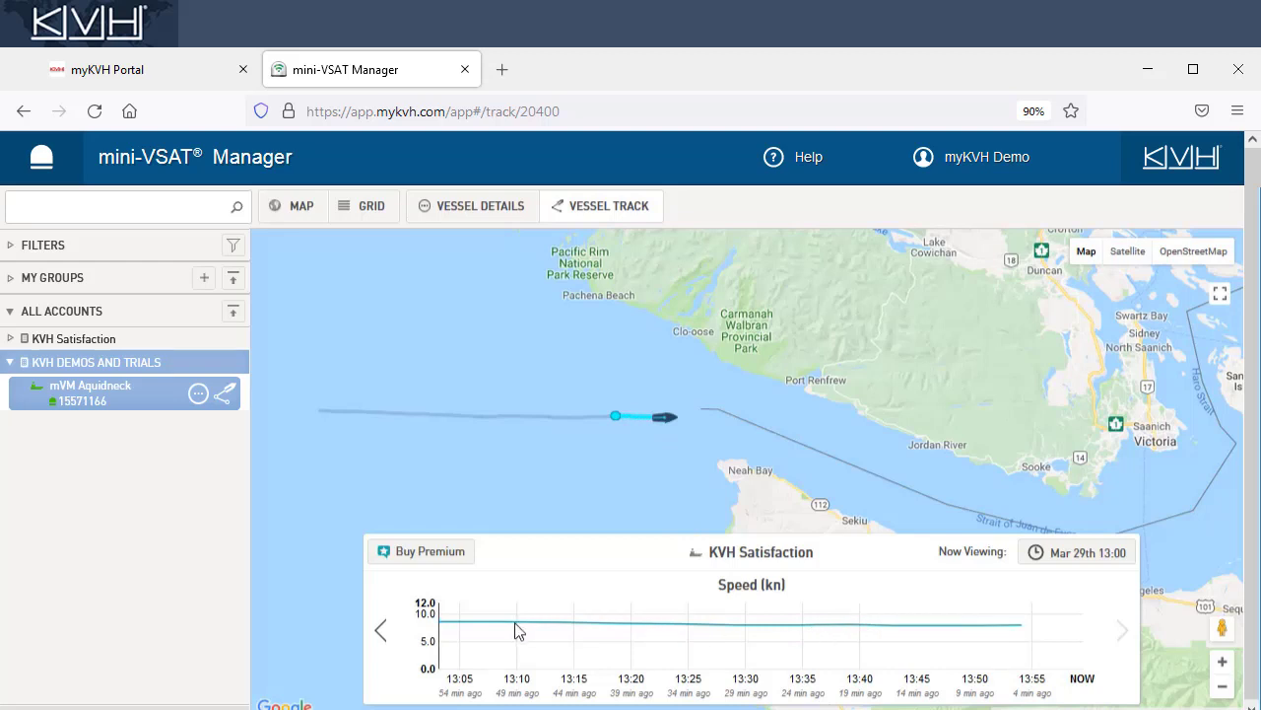
pyautogui.click(1077, 551)
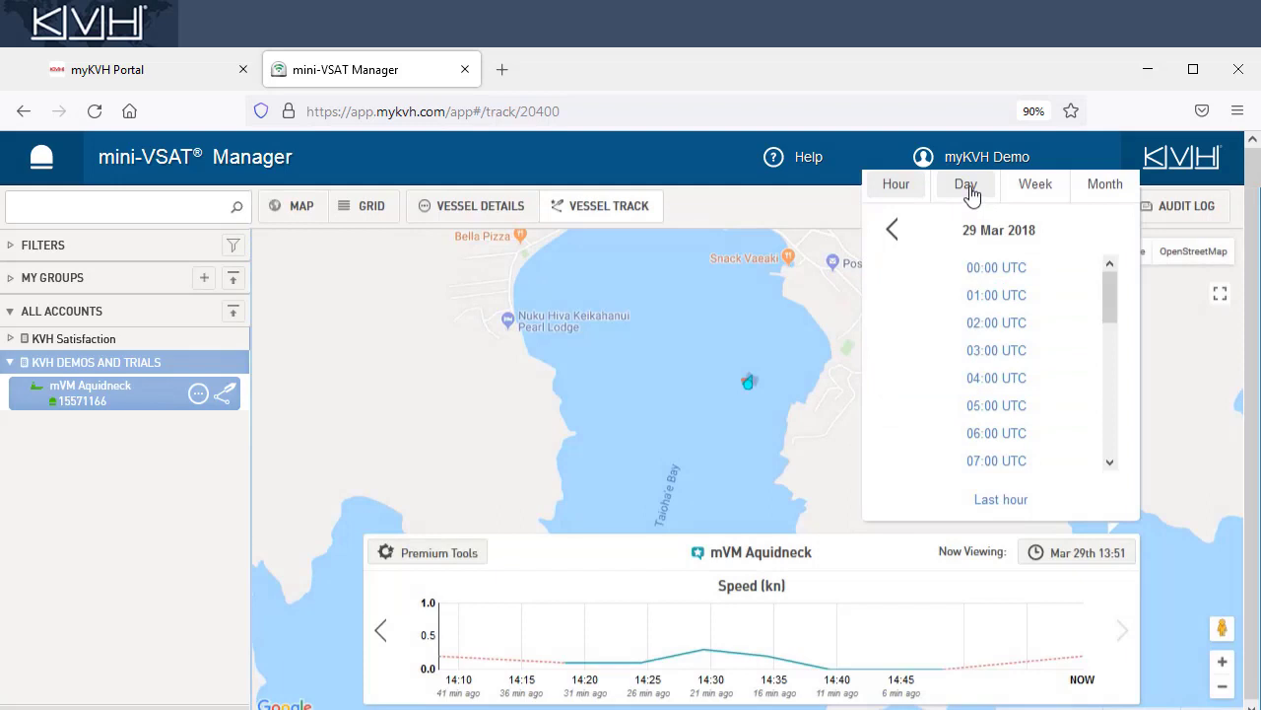
# View mVM Aquidneck's track for a whole day before returning to the fleet map.
pyautogui.click(1104, 184)
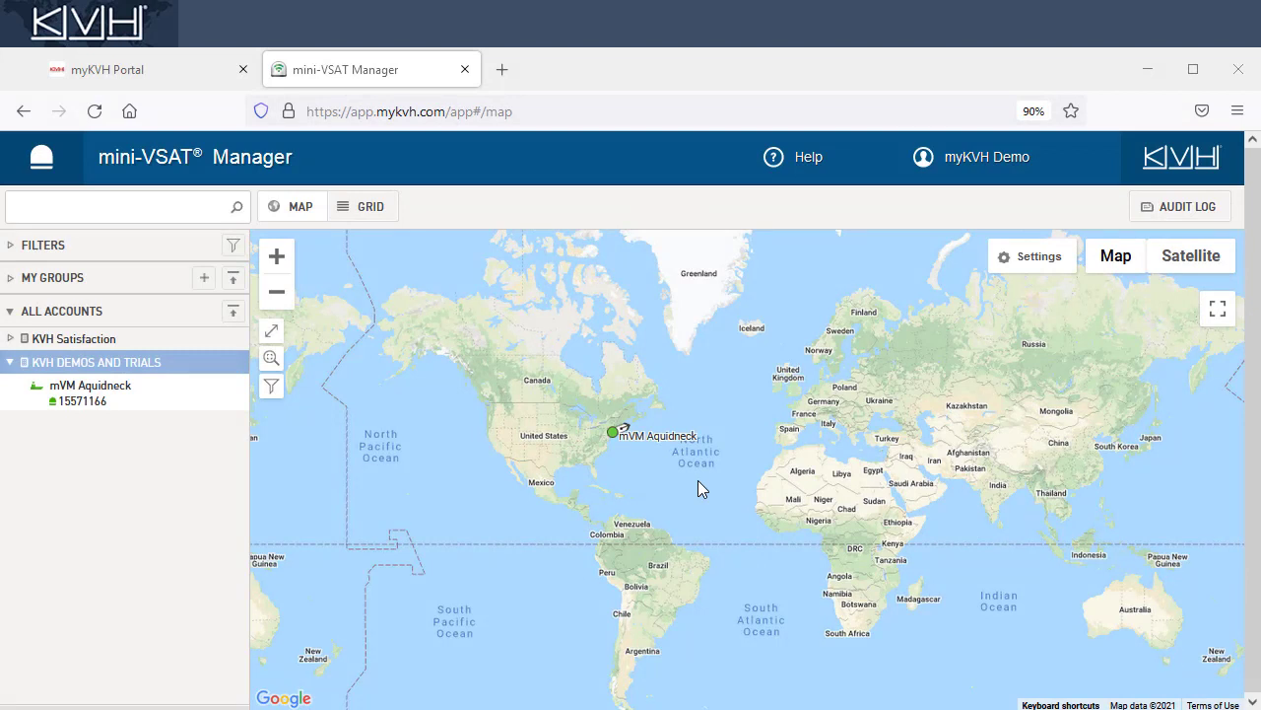
# Launch the HTS Network help page from the header's Help menu.
pyautogui.click(794, 157)
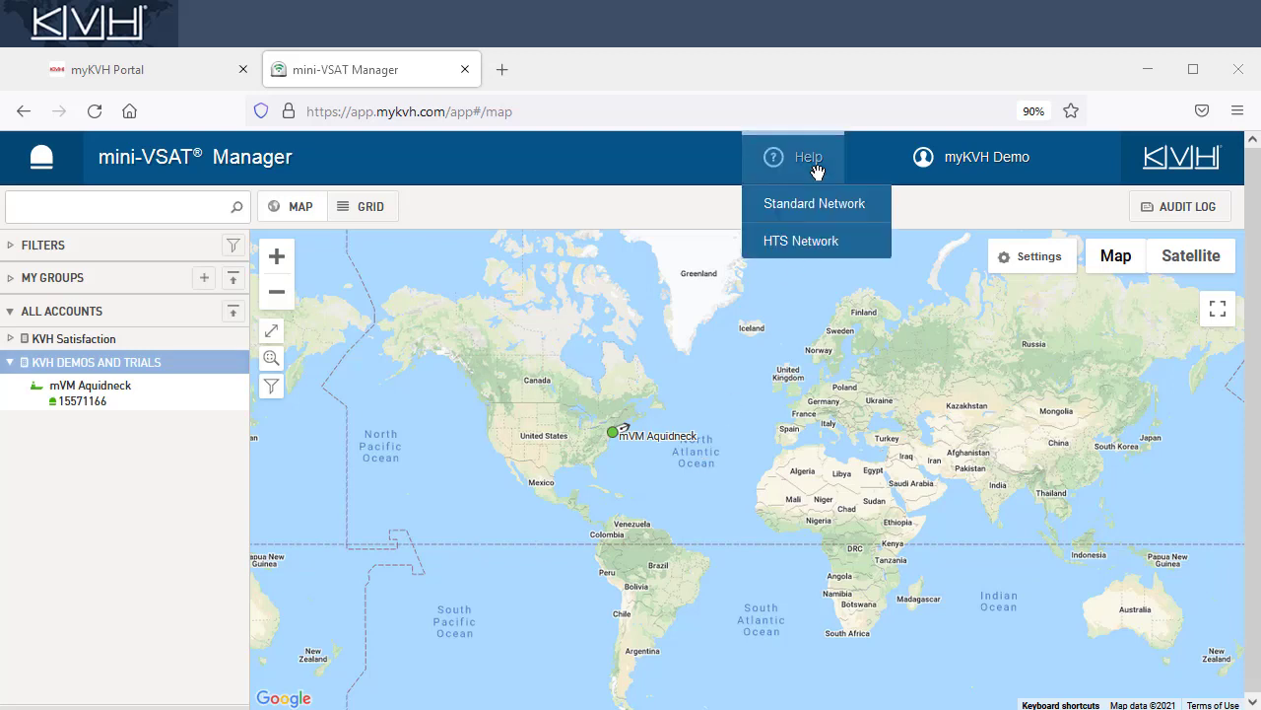
pyautogui.click(800, 241)
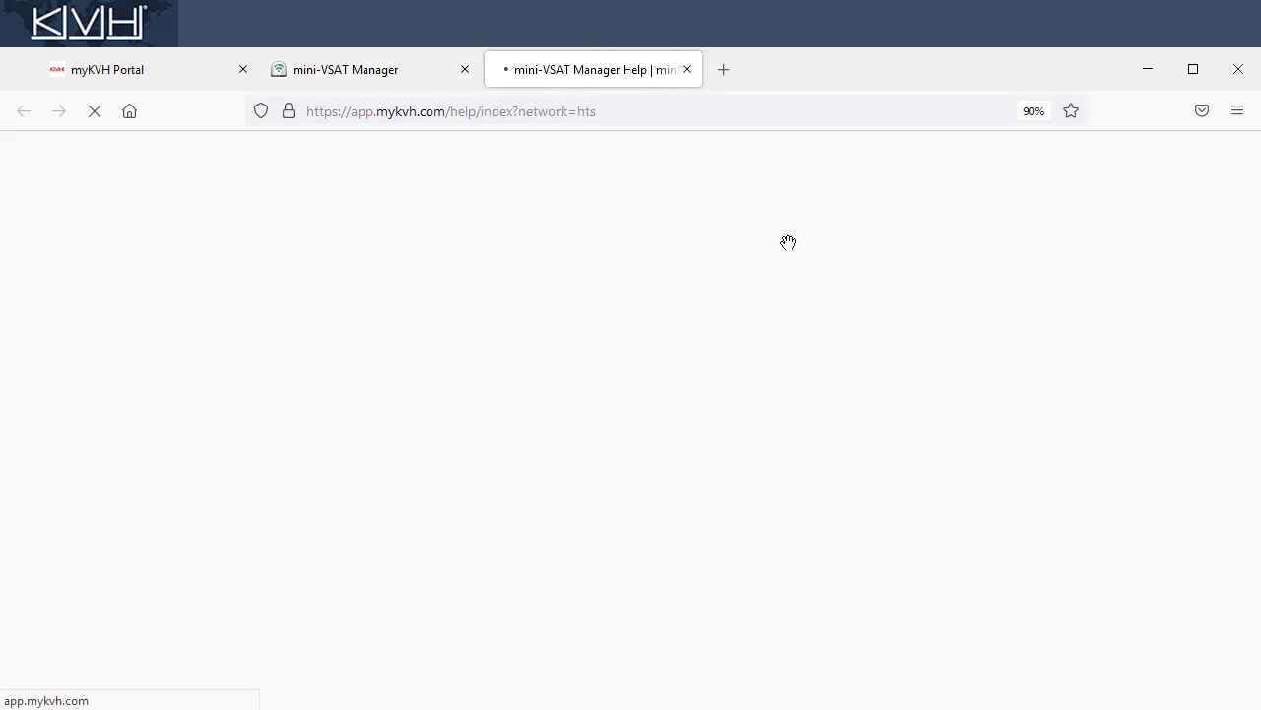